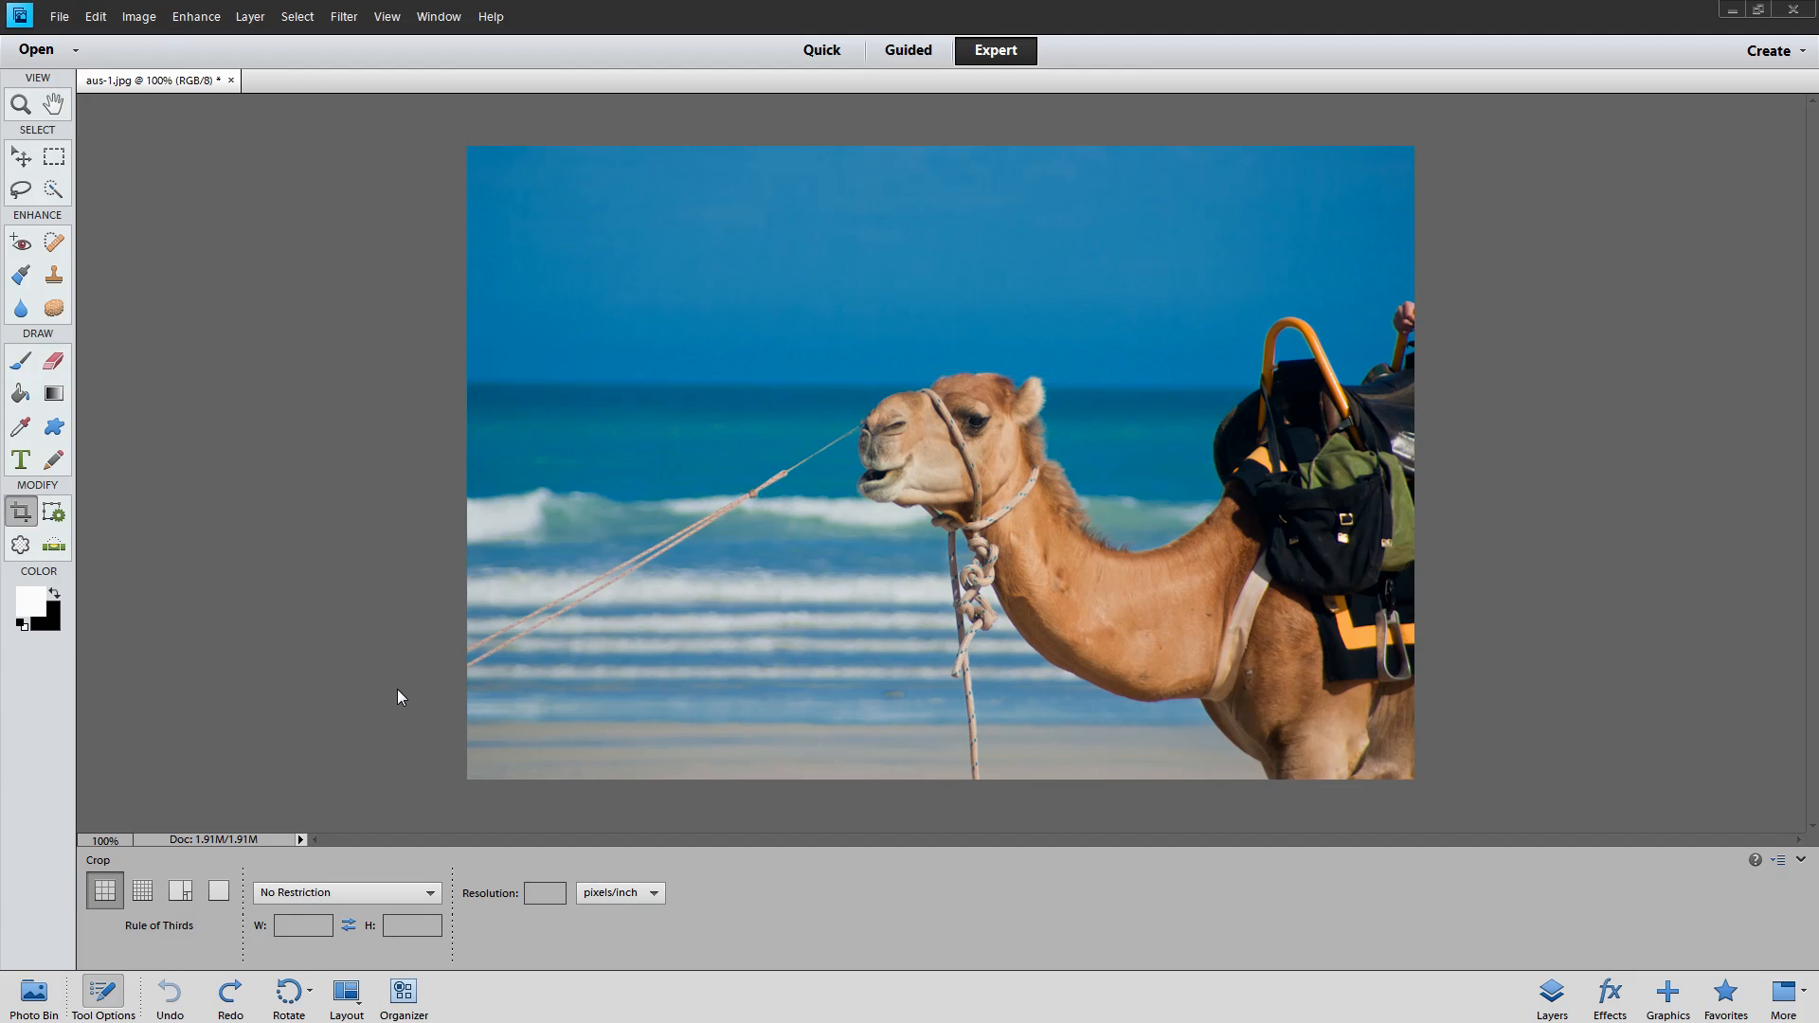
pyautogui.moveTo(375, 278)
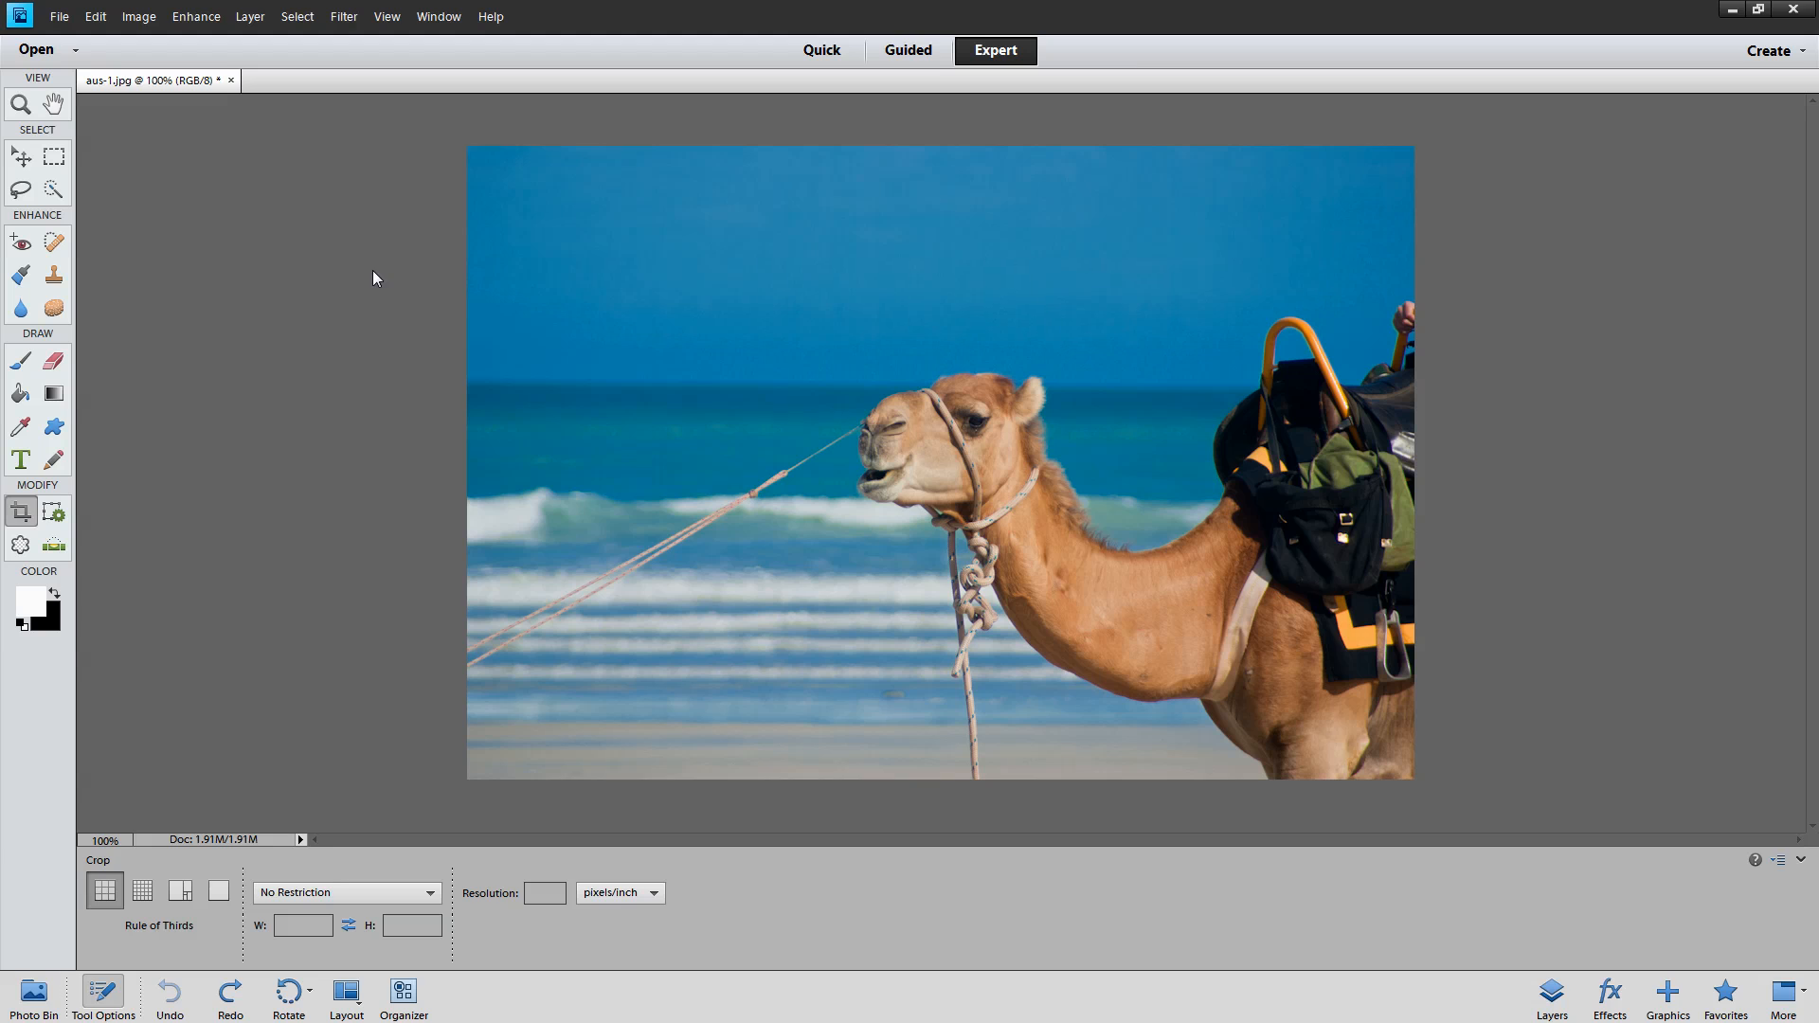
pyautogui.moveTo(199, 552)
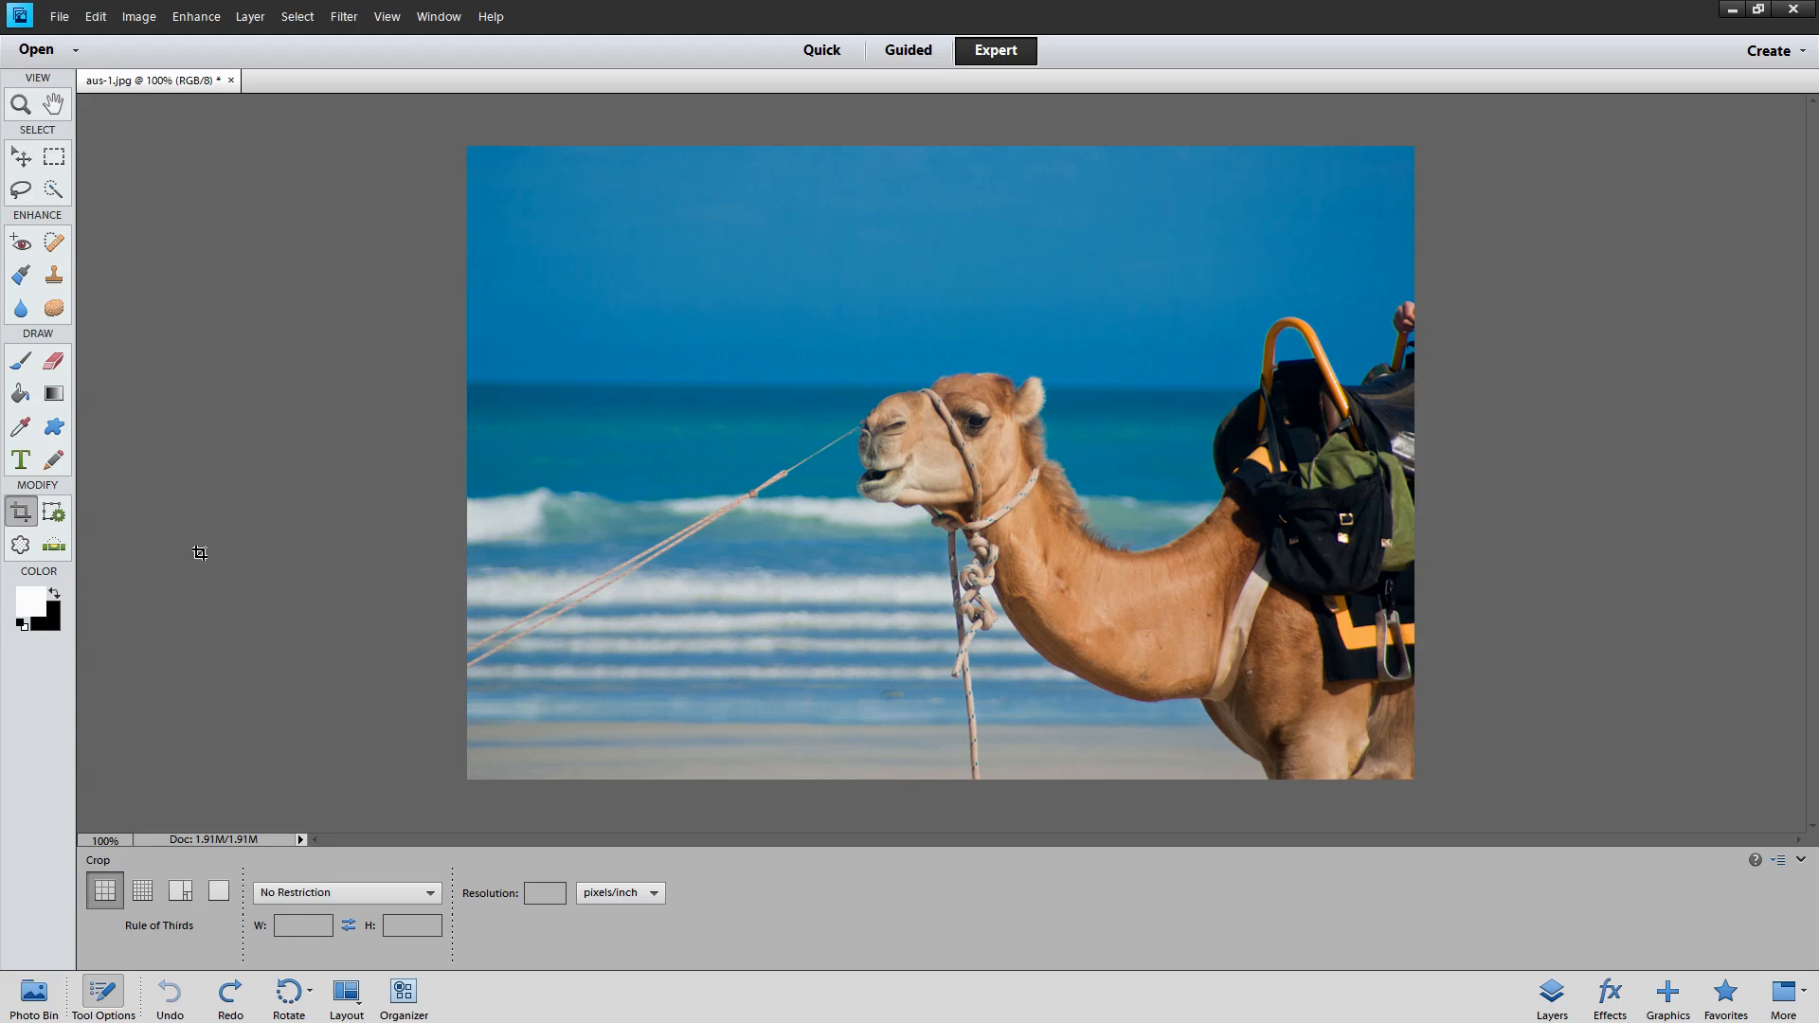
# Zoom out so the camel photo sits at about 67% with empty workspace around it
pyautogui.click(19, 104)
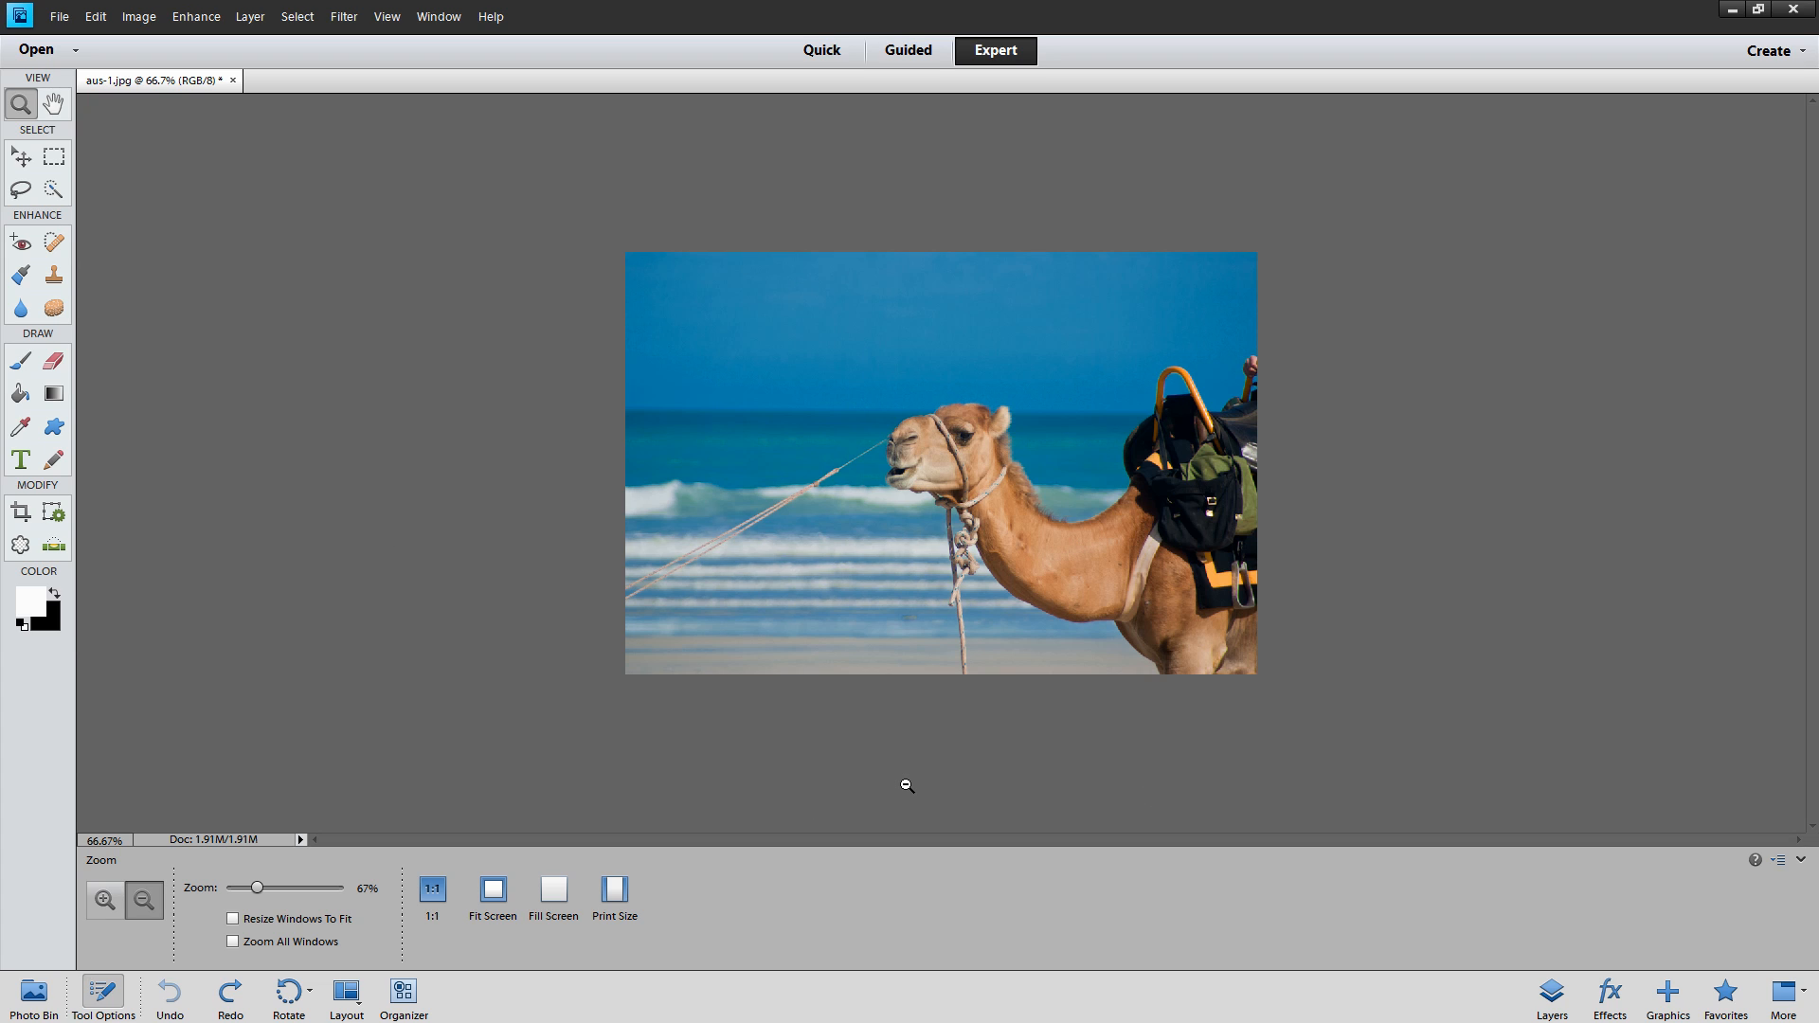
pyautogui.moveTo(902, 782)
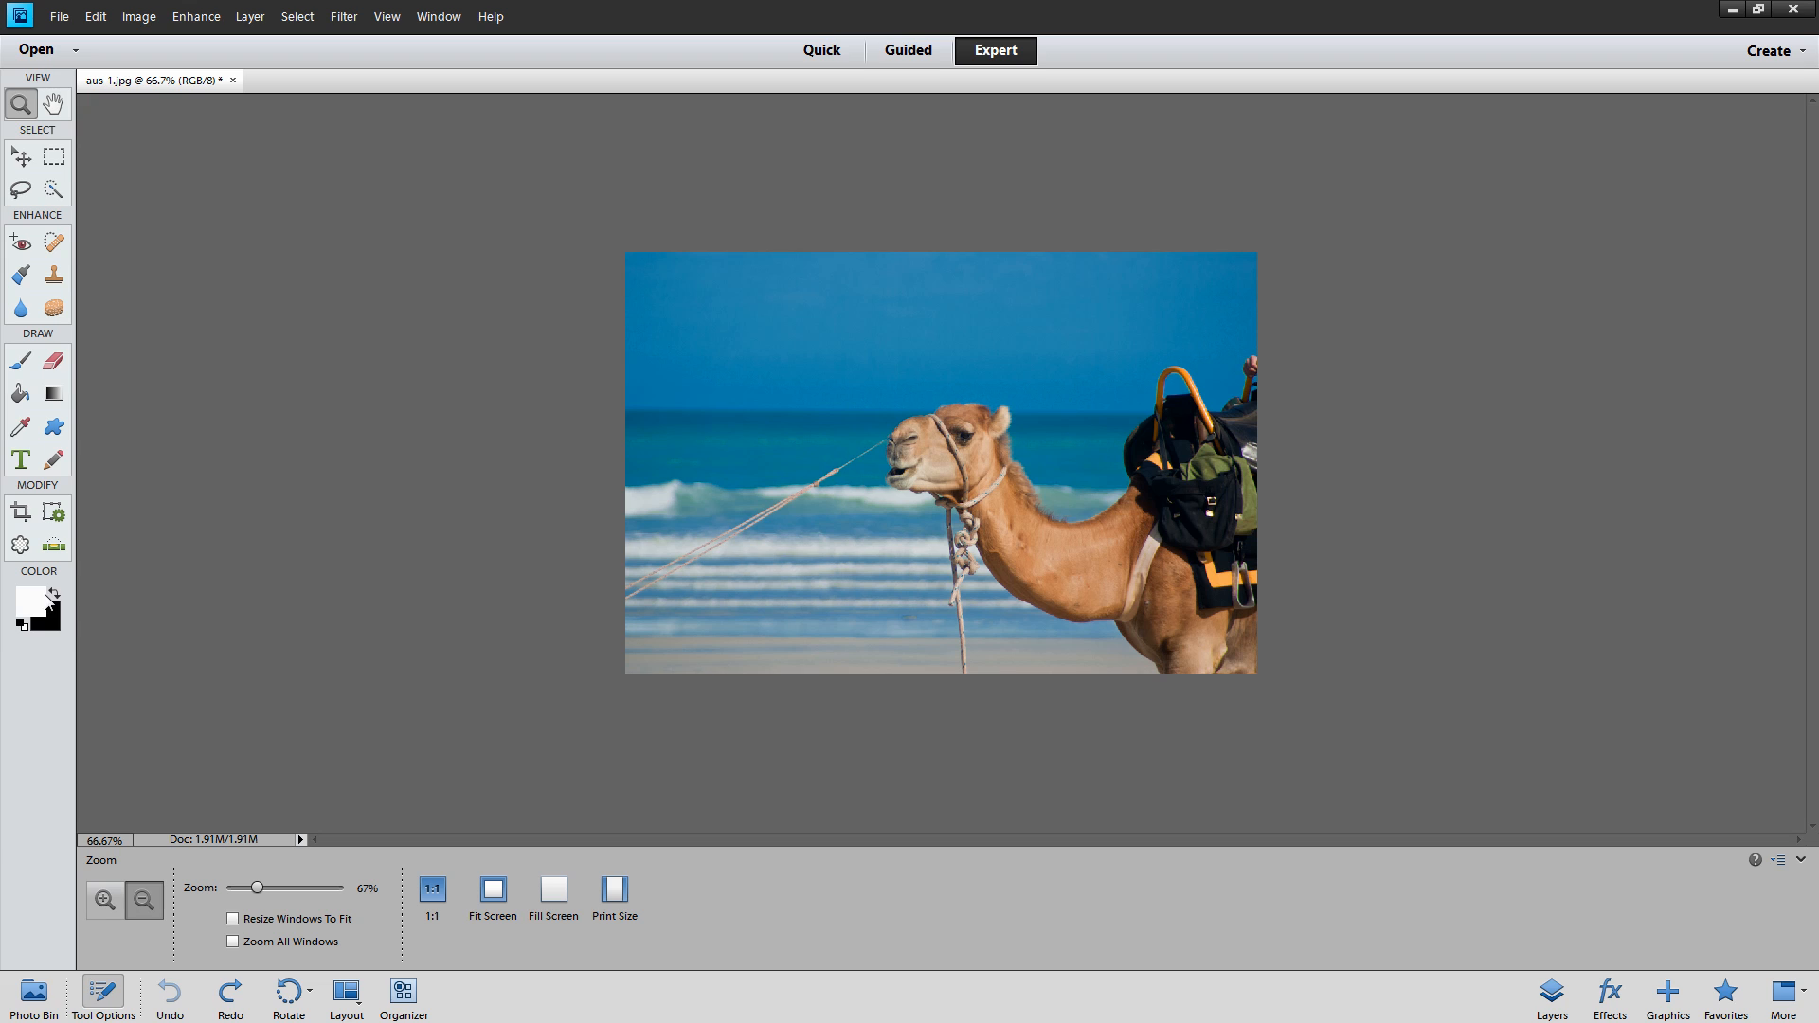
# With black as foreground, stroke the selected photo with a 1 px black line inside its edges
pyautogui.click(50, 595)
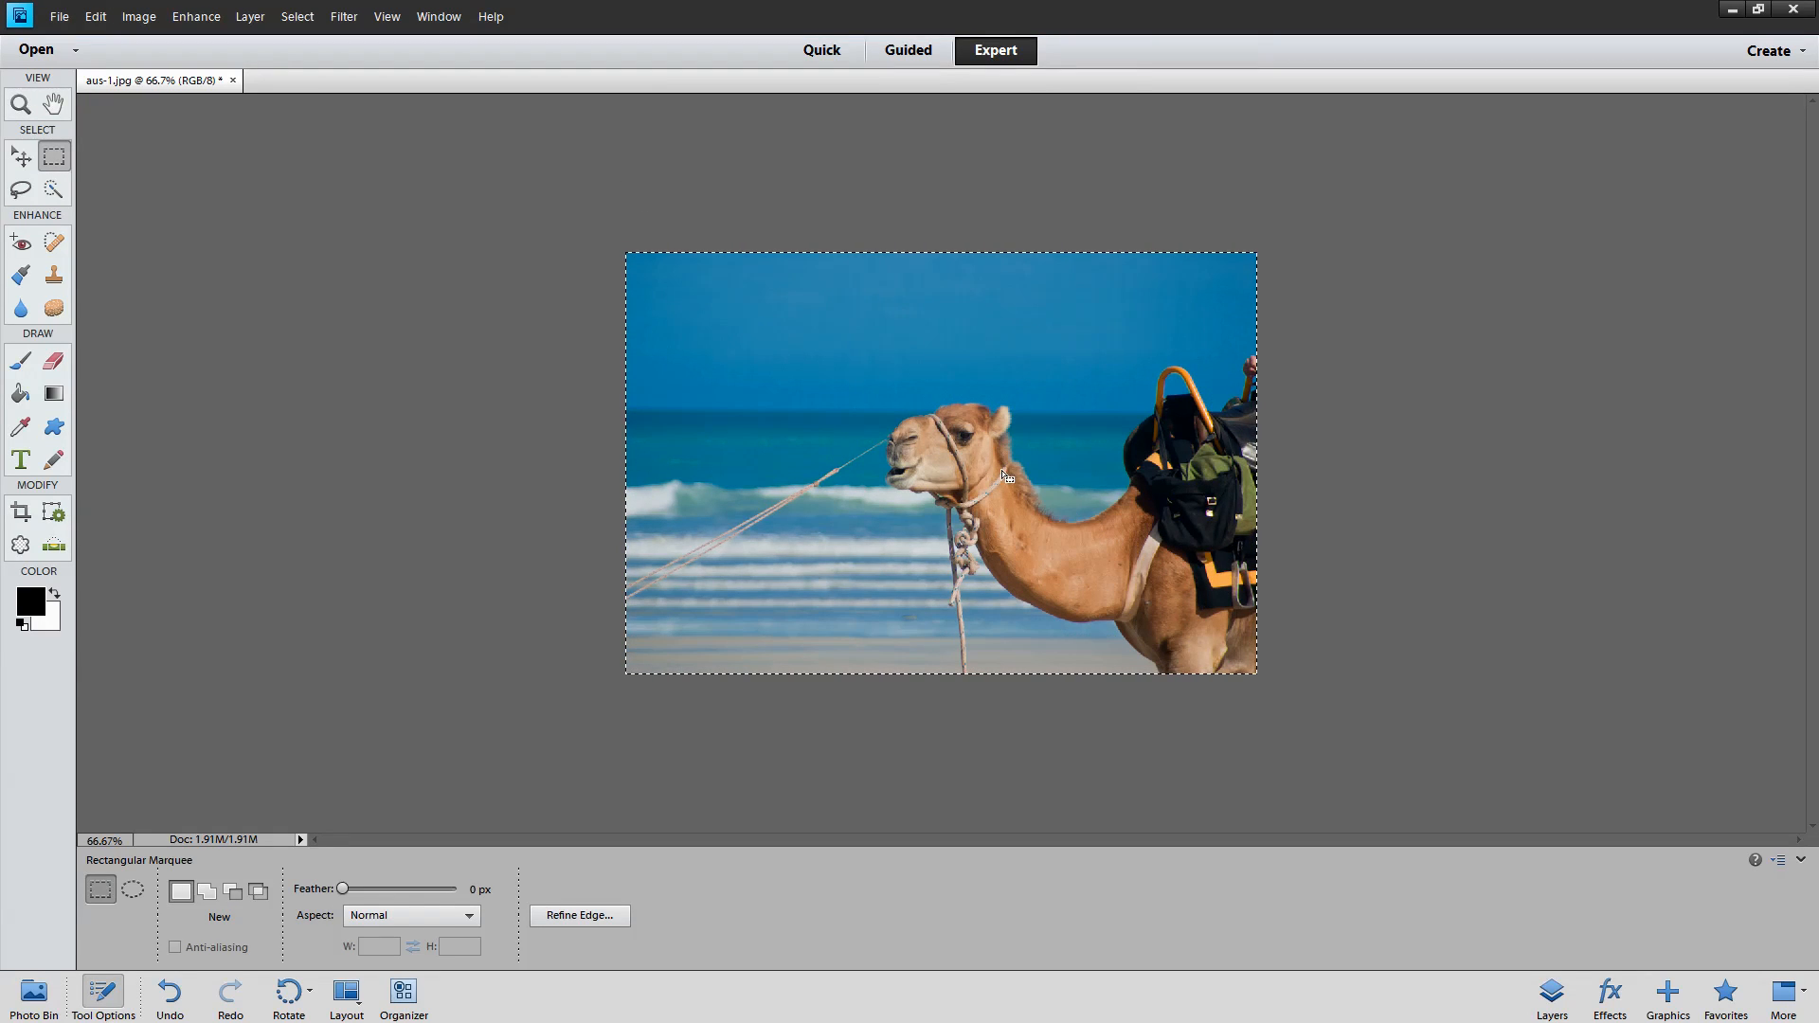
pyautogui.moveTo(701, 415)
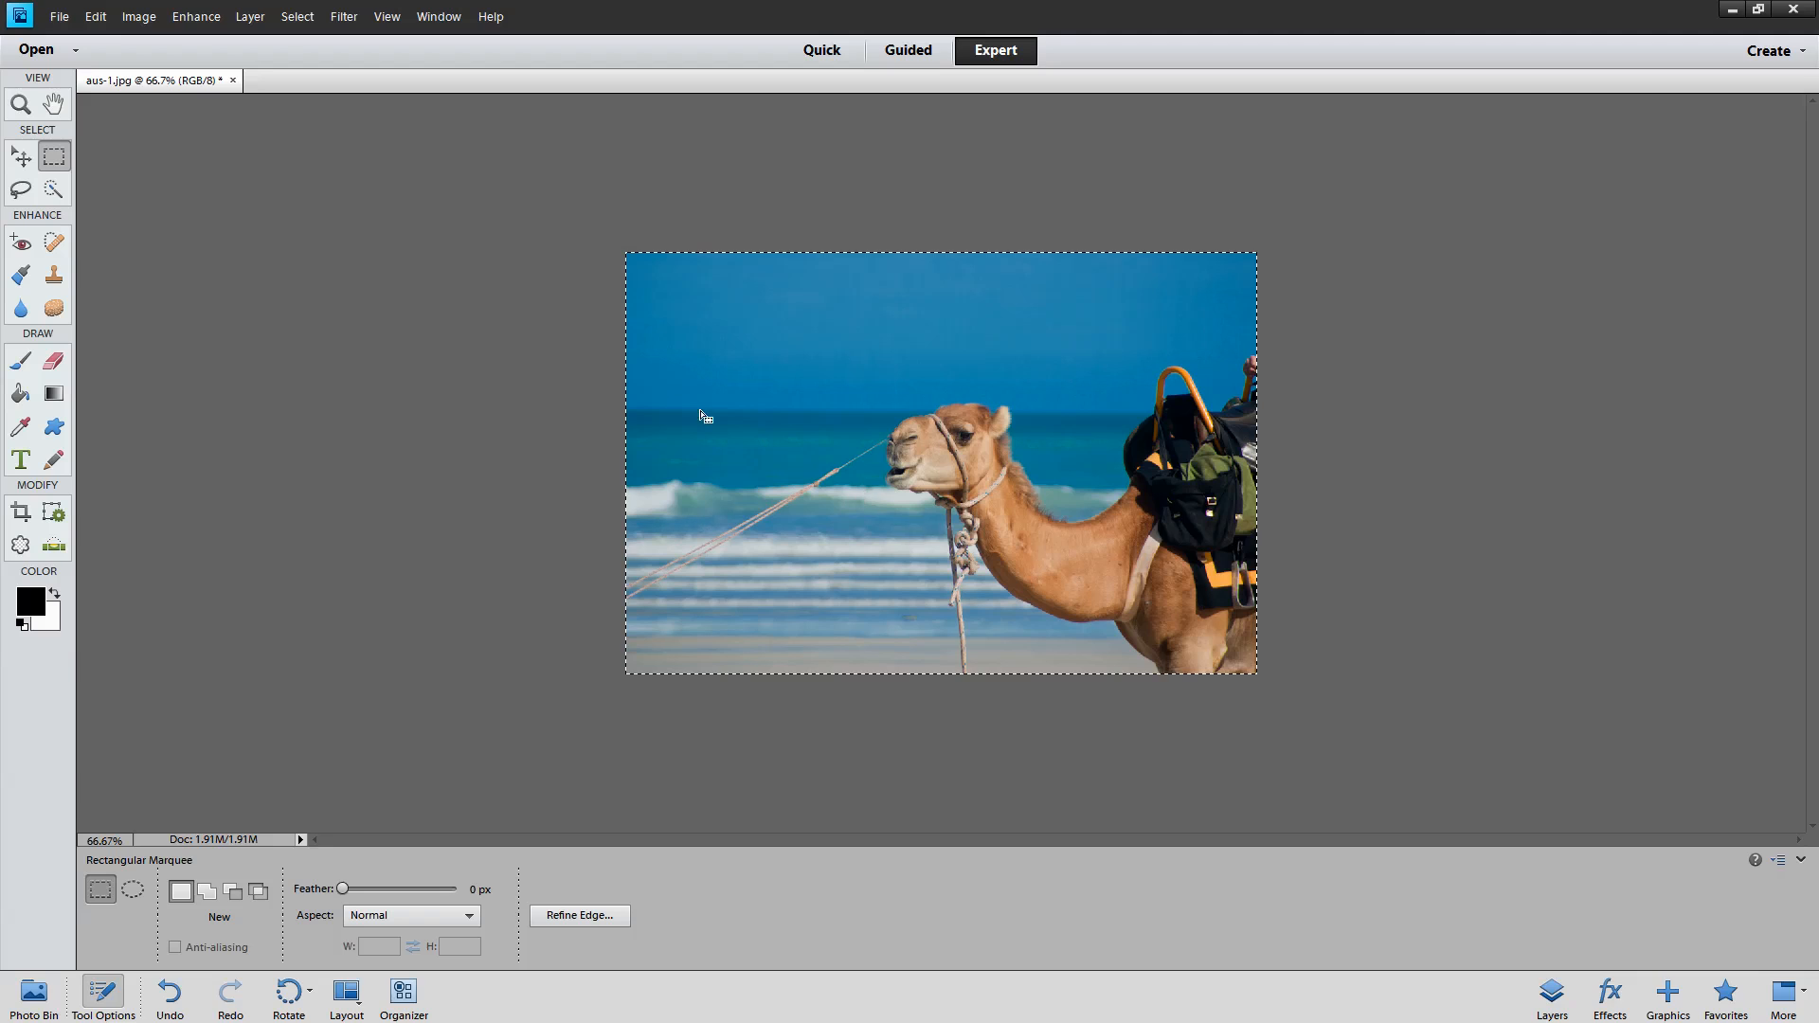
pyautogui.click(95, 18)
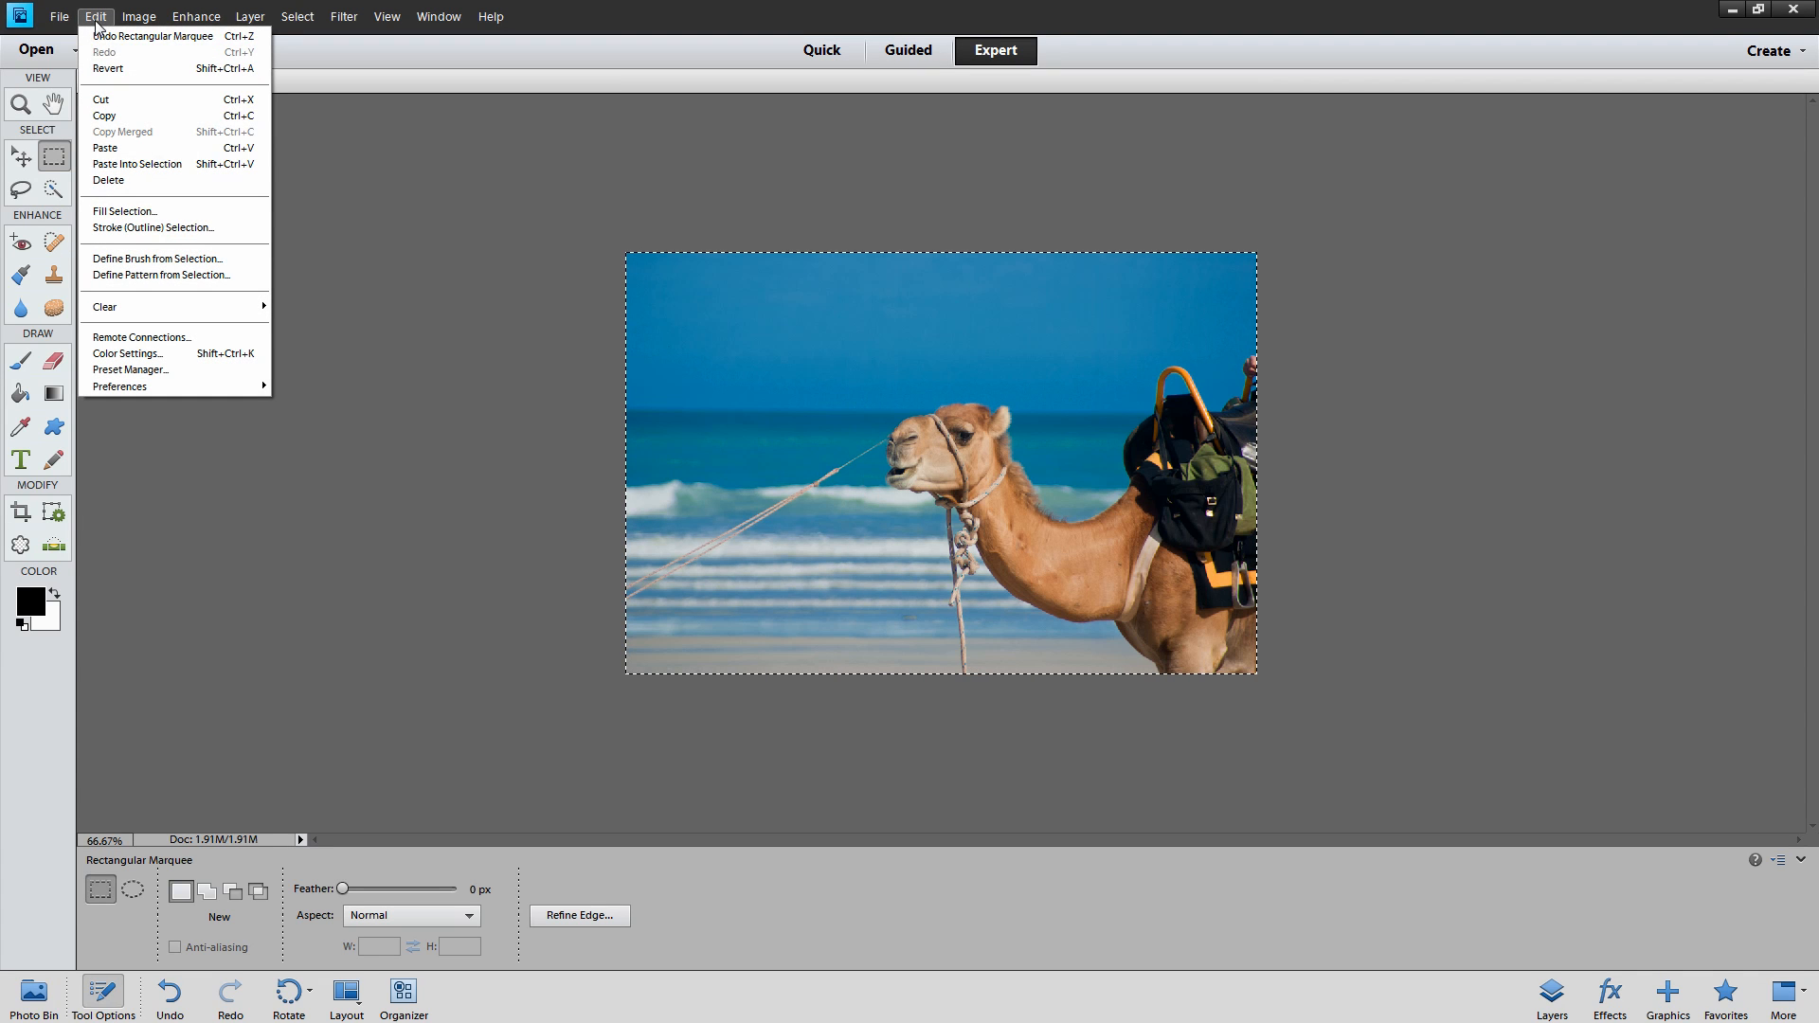
pyautogui.moveTo(152, 227)
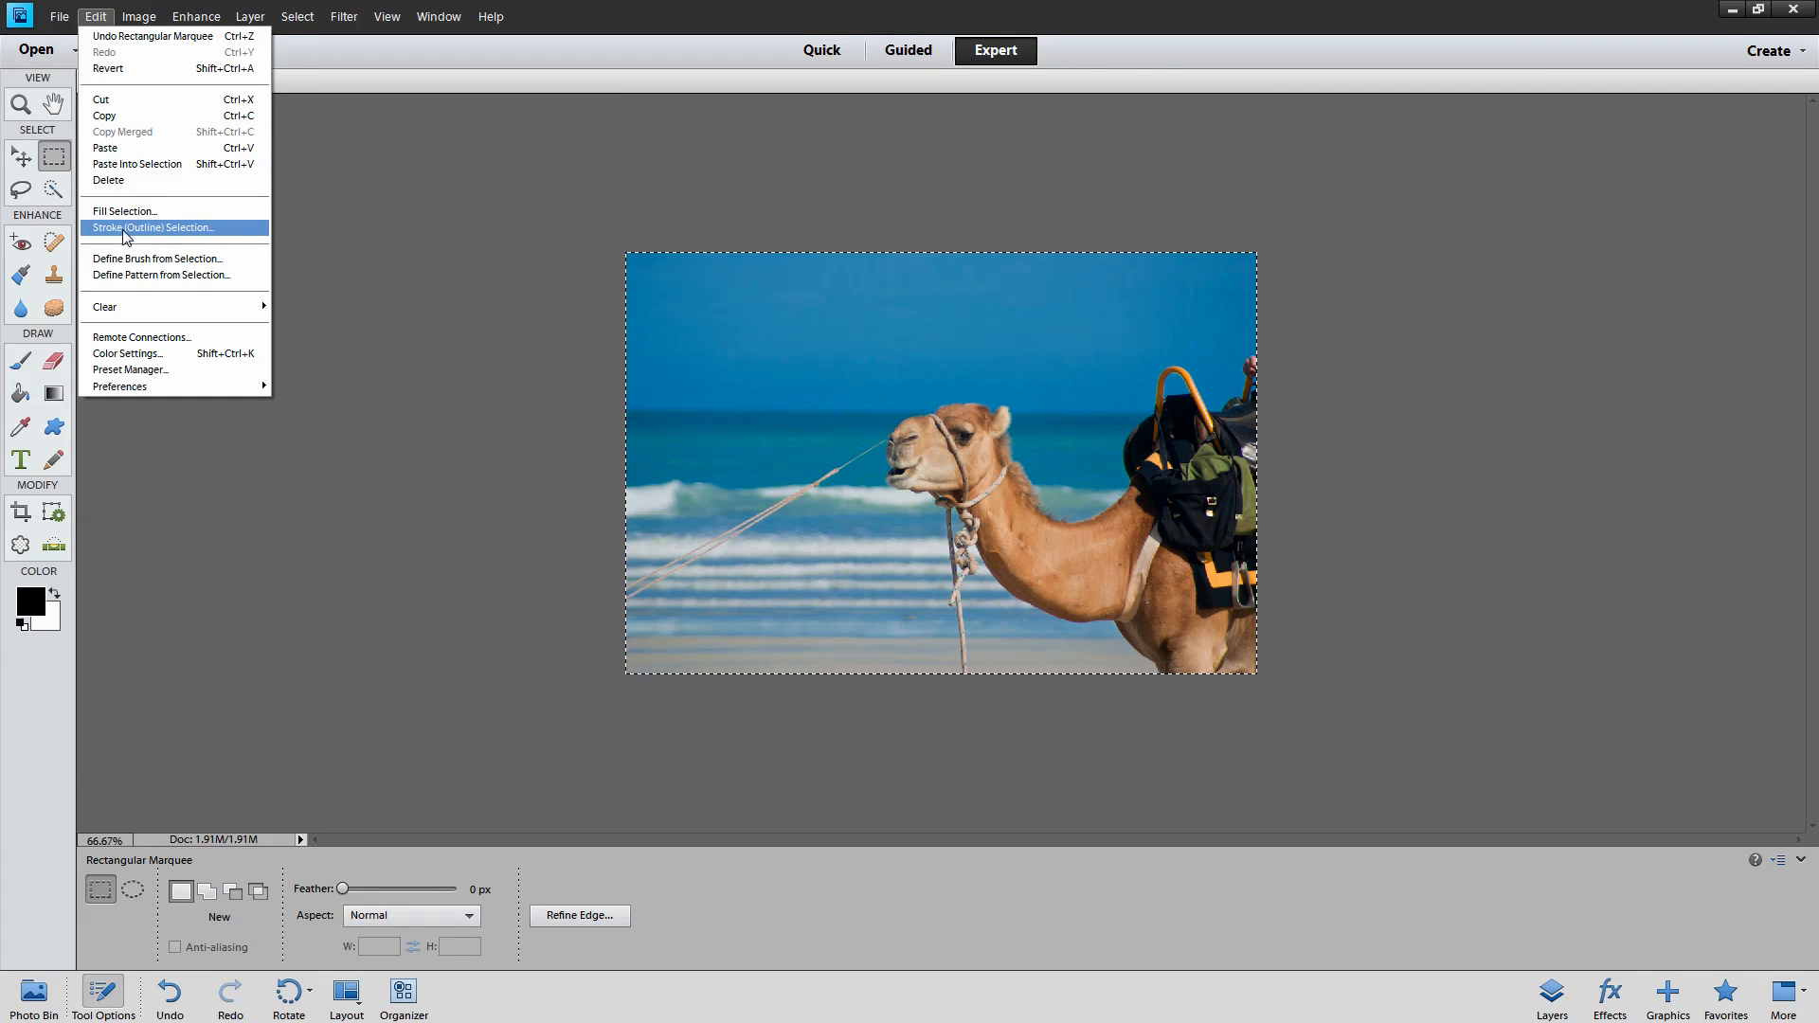
pyautogui.click(152, 228)
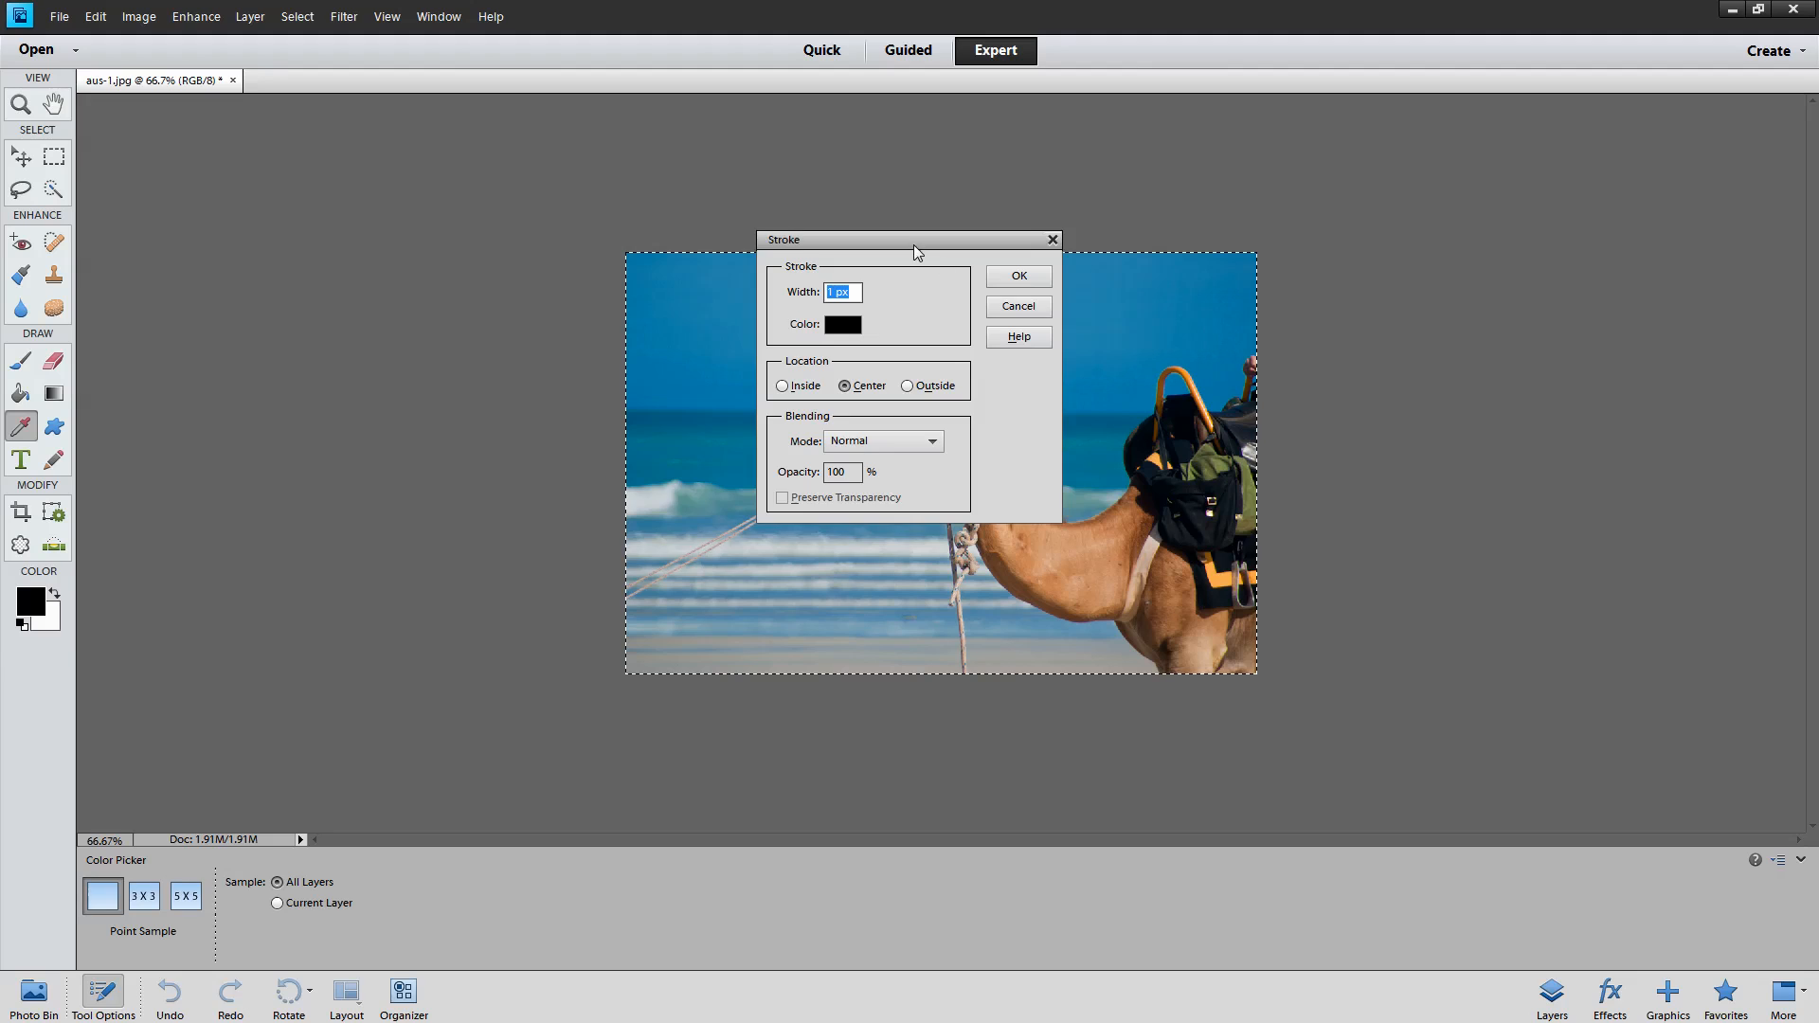
pyautogui.moveTo(909, 238); pyautogui.dragTo(504, 303)
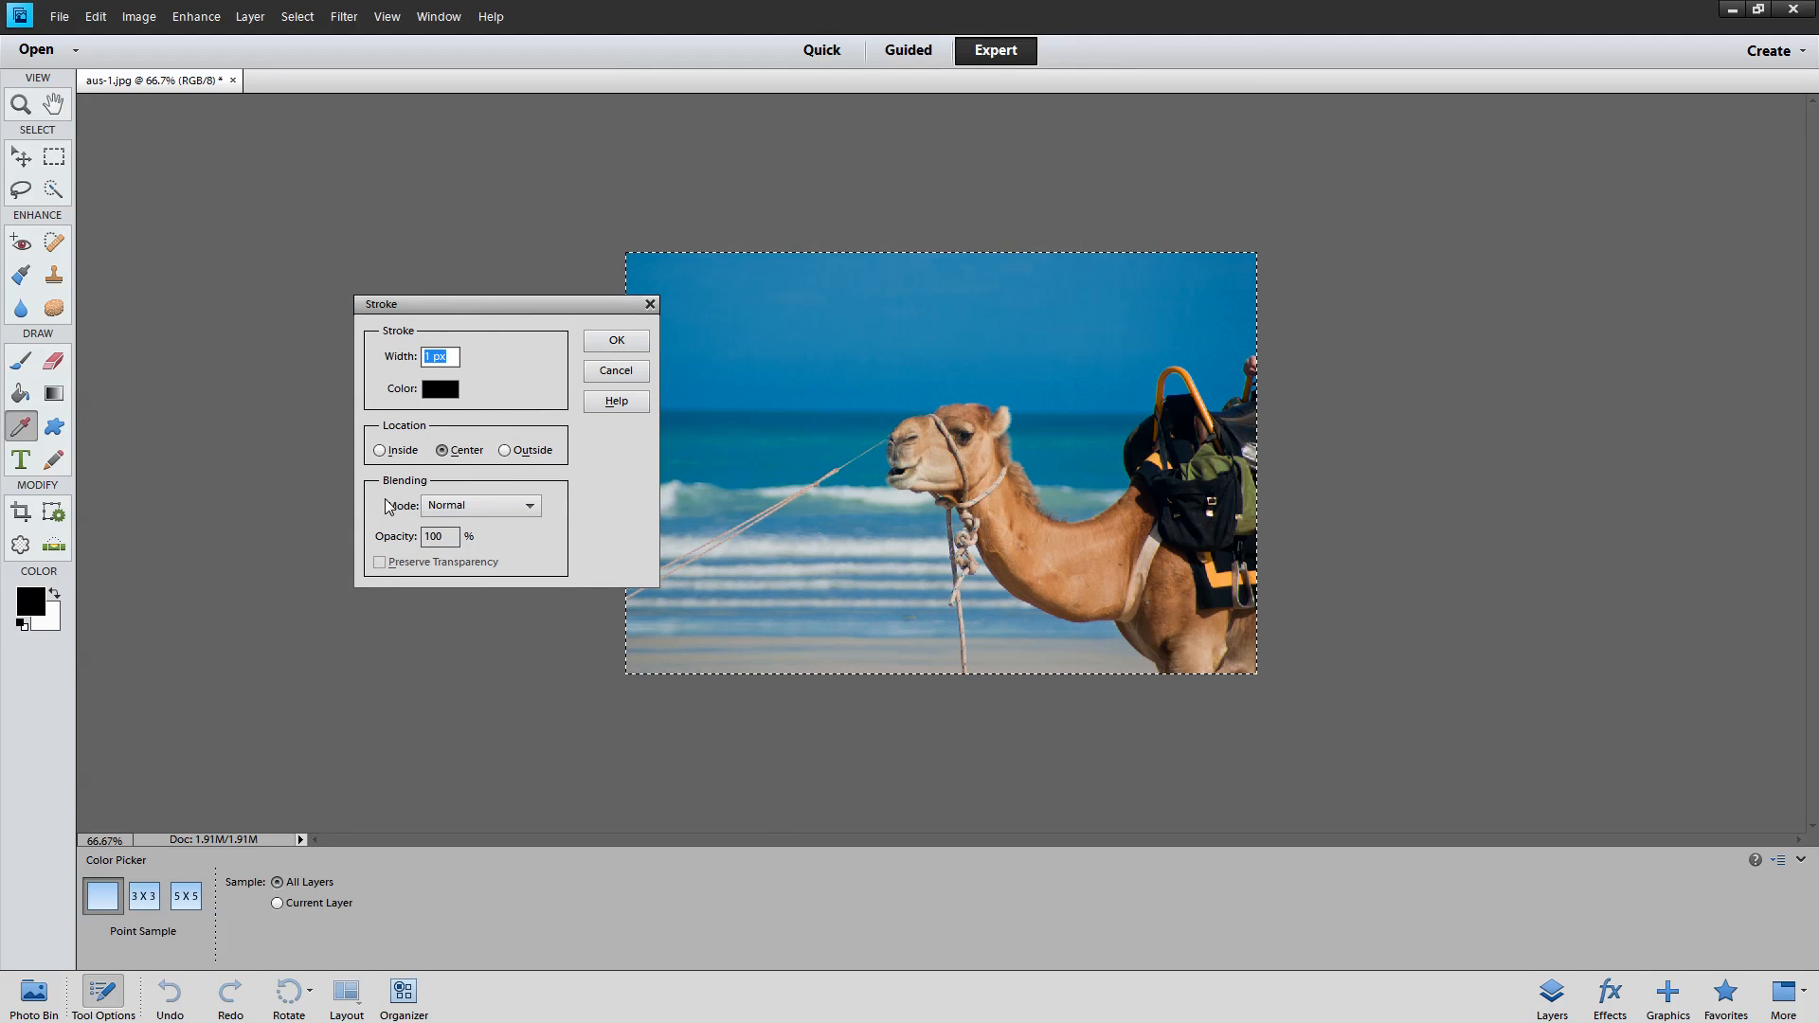
pyautogui.moveTo(377, 449)
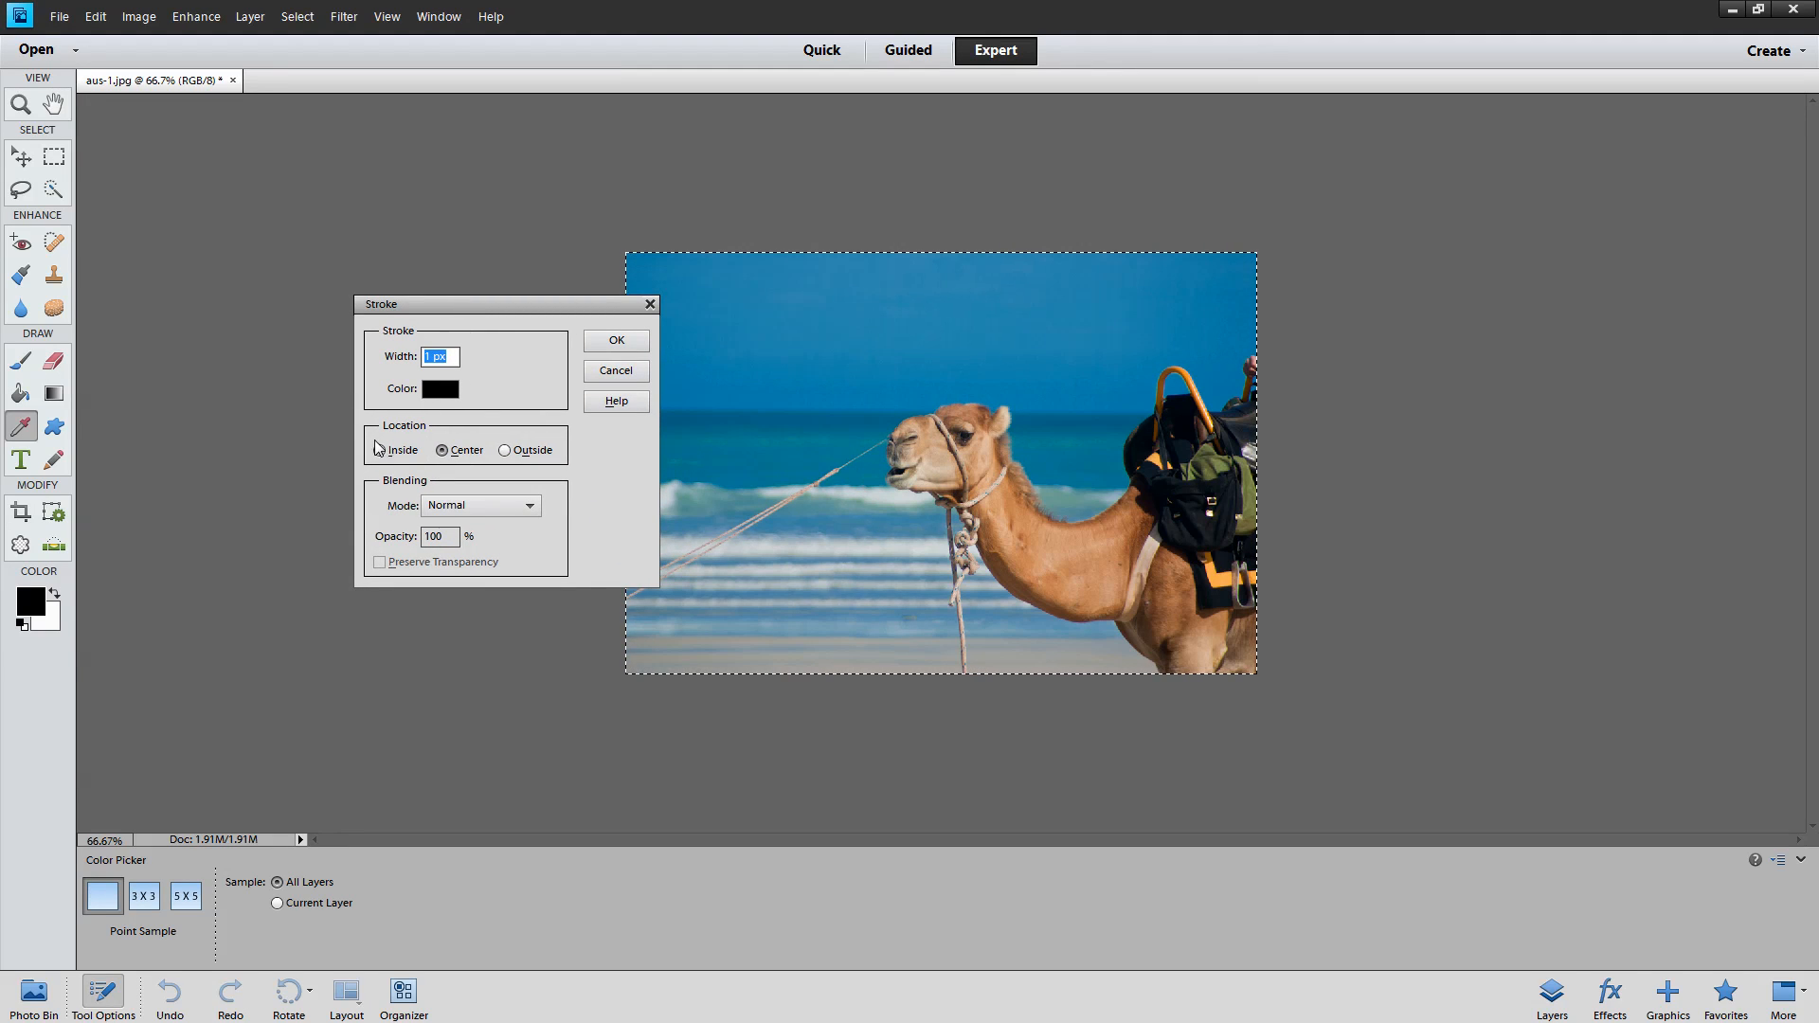
pyautogui.click(379, 451)
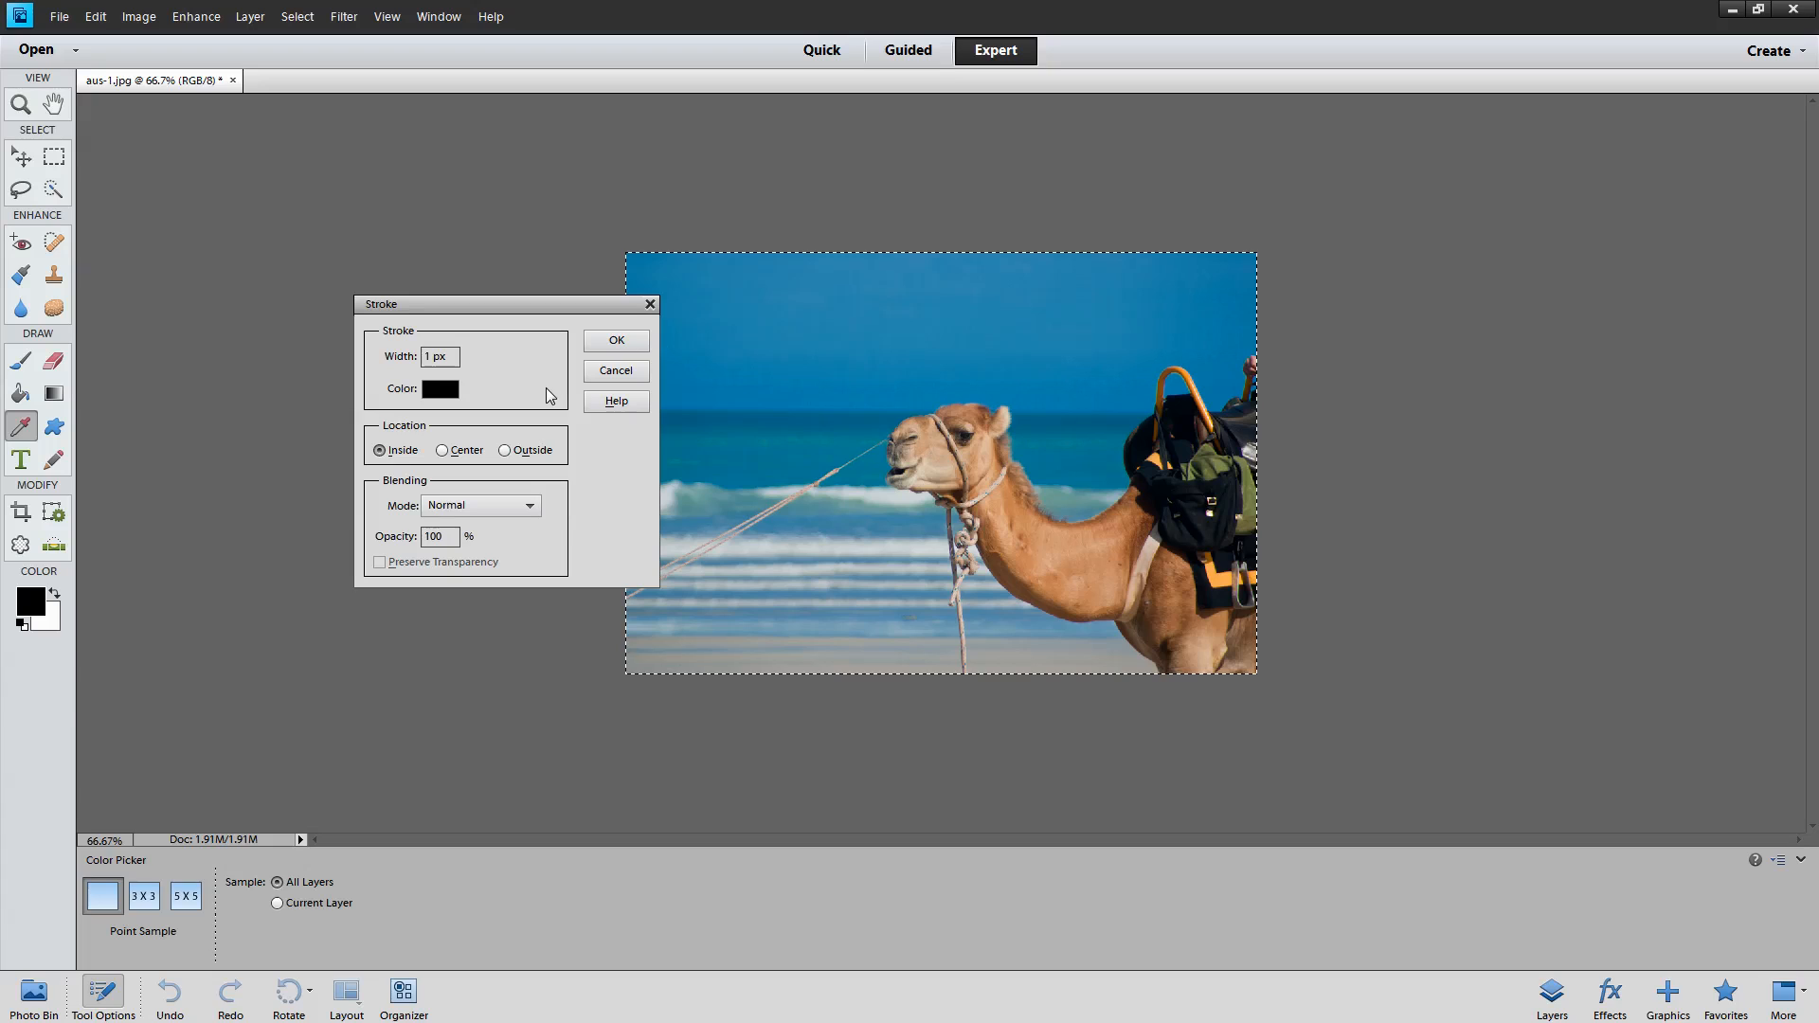
pyautogui.click(614, 370)
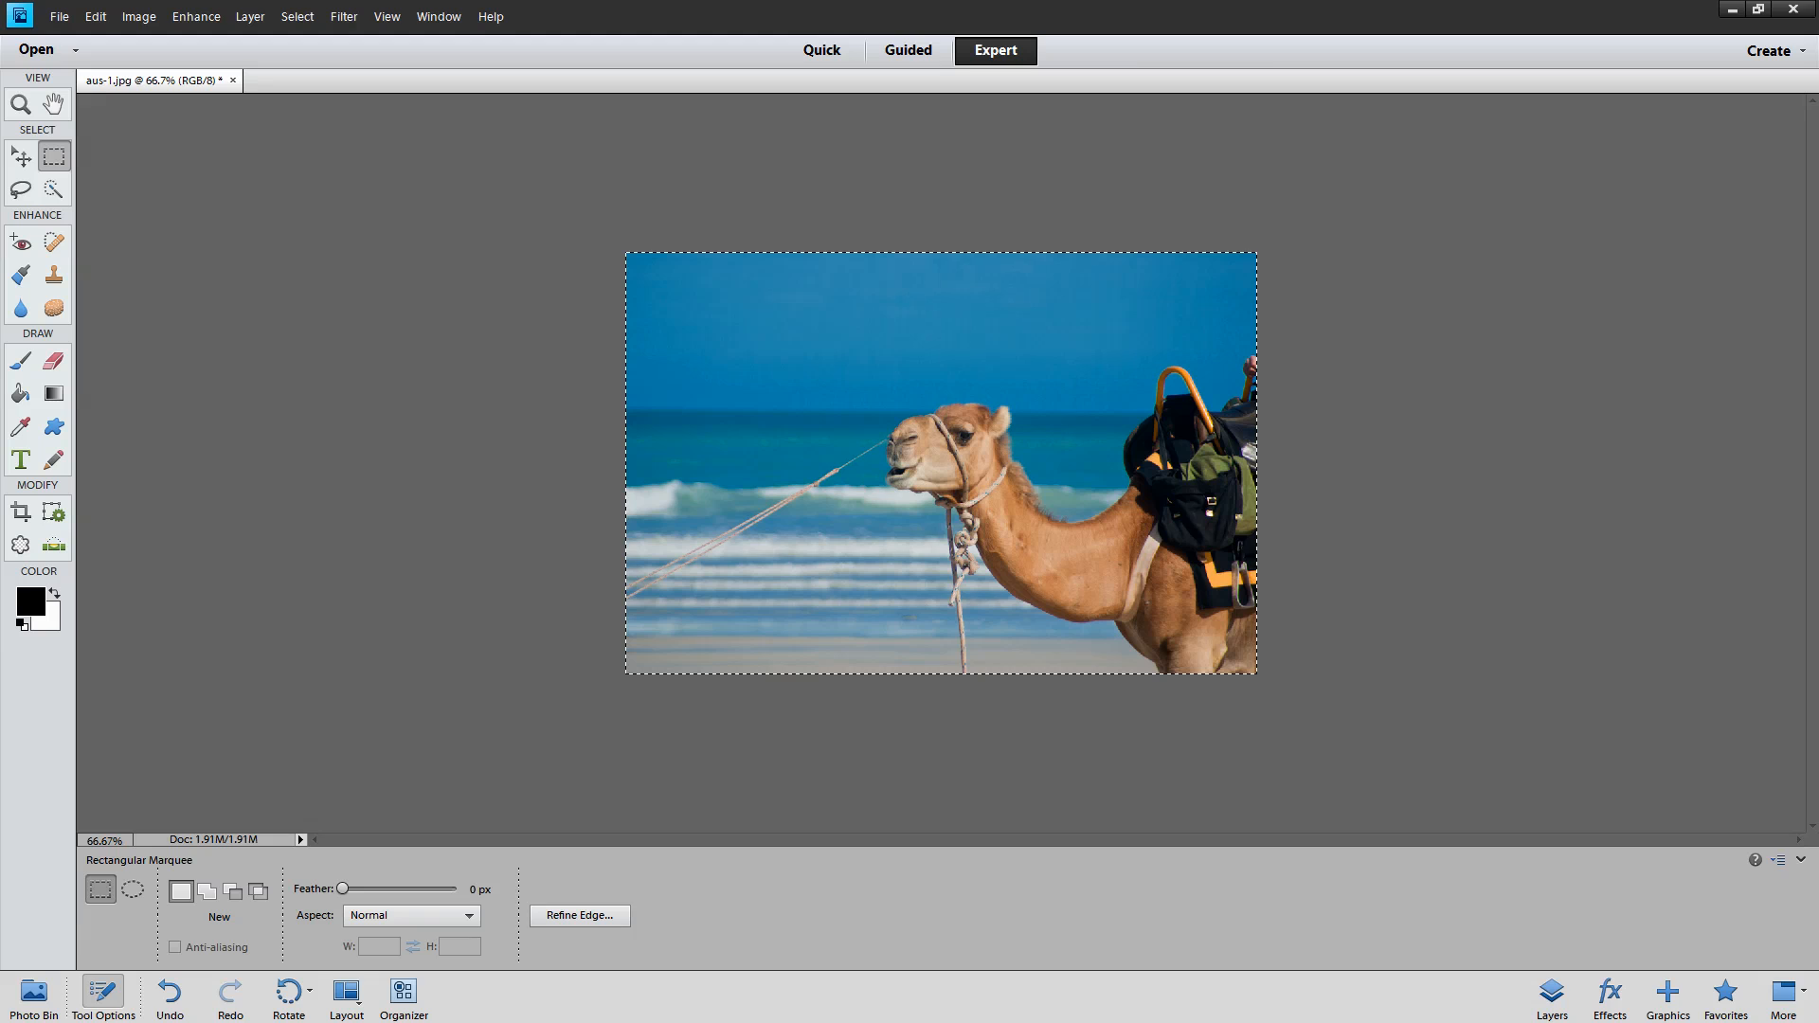
# Crop outward beyond the photo, leaving a white border with a wider bottom margin
pyautogui.click(19, 512)
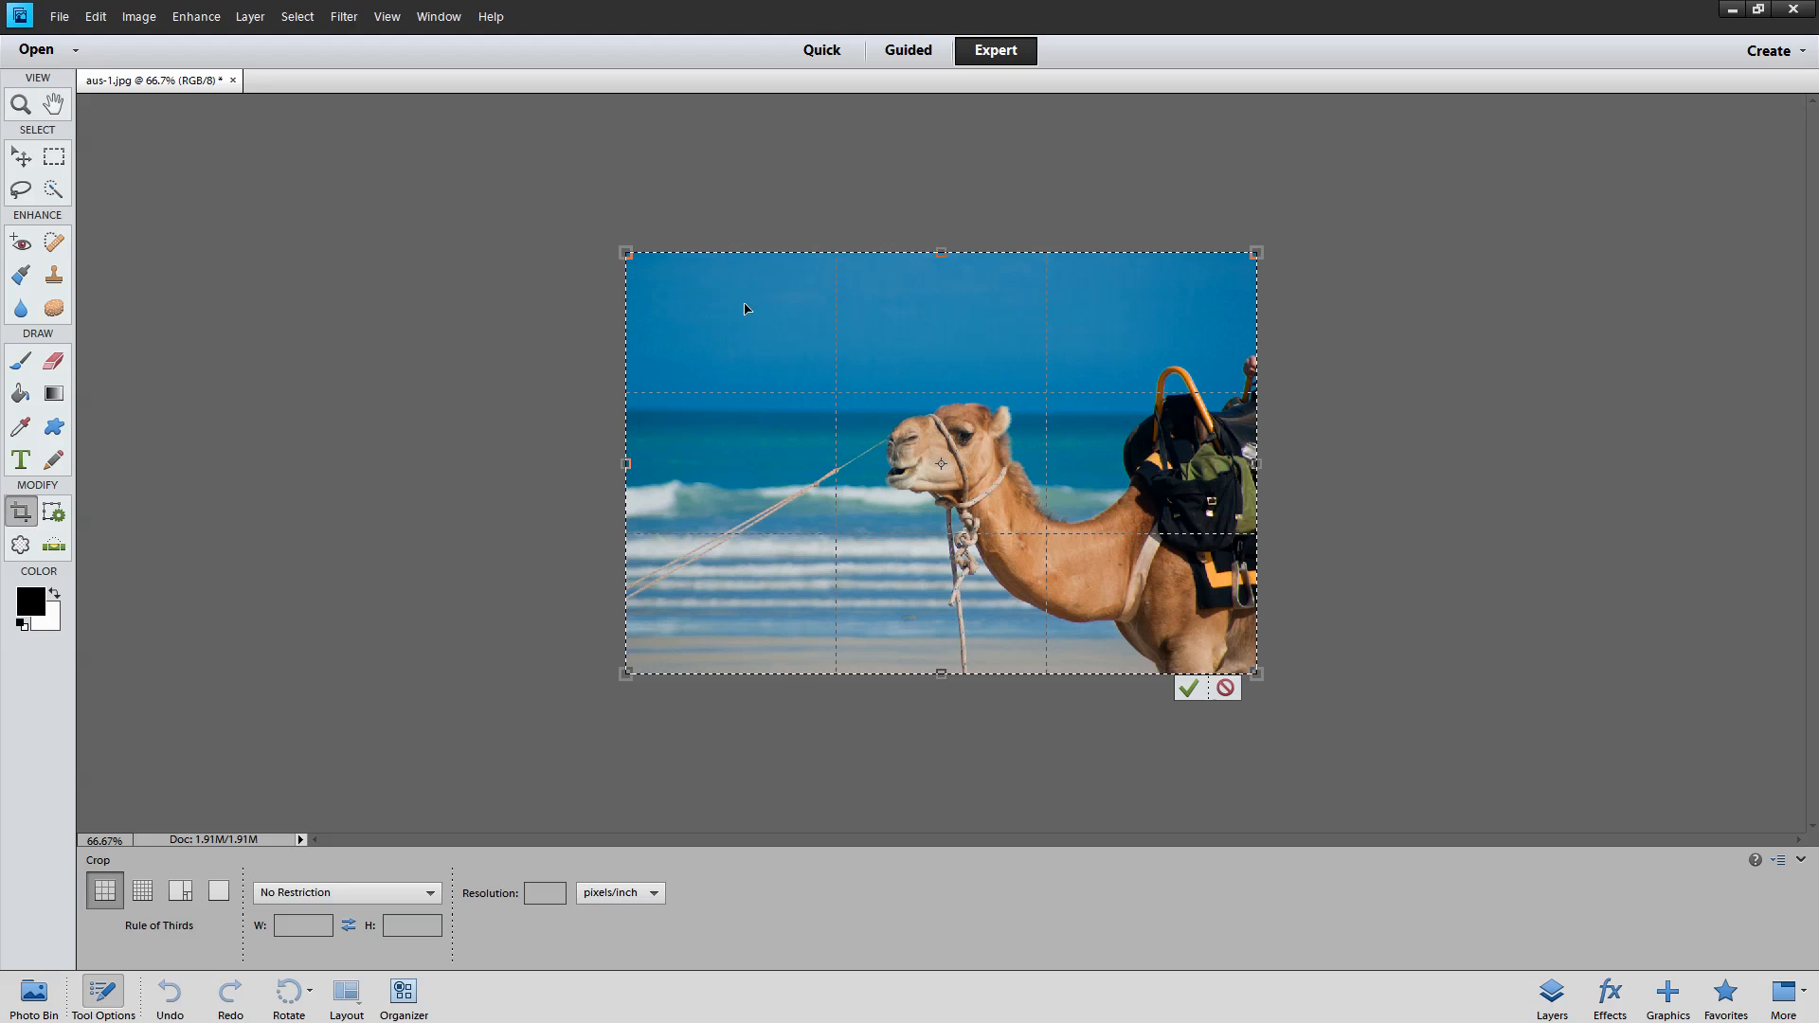
pyautogui.moveTo(803, 353)
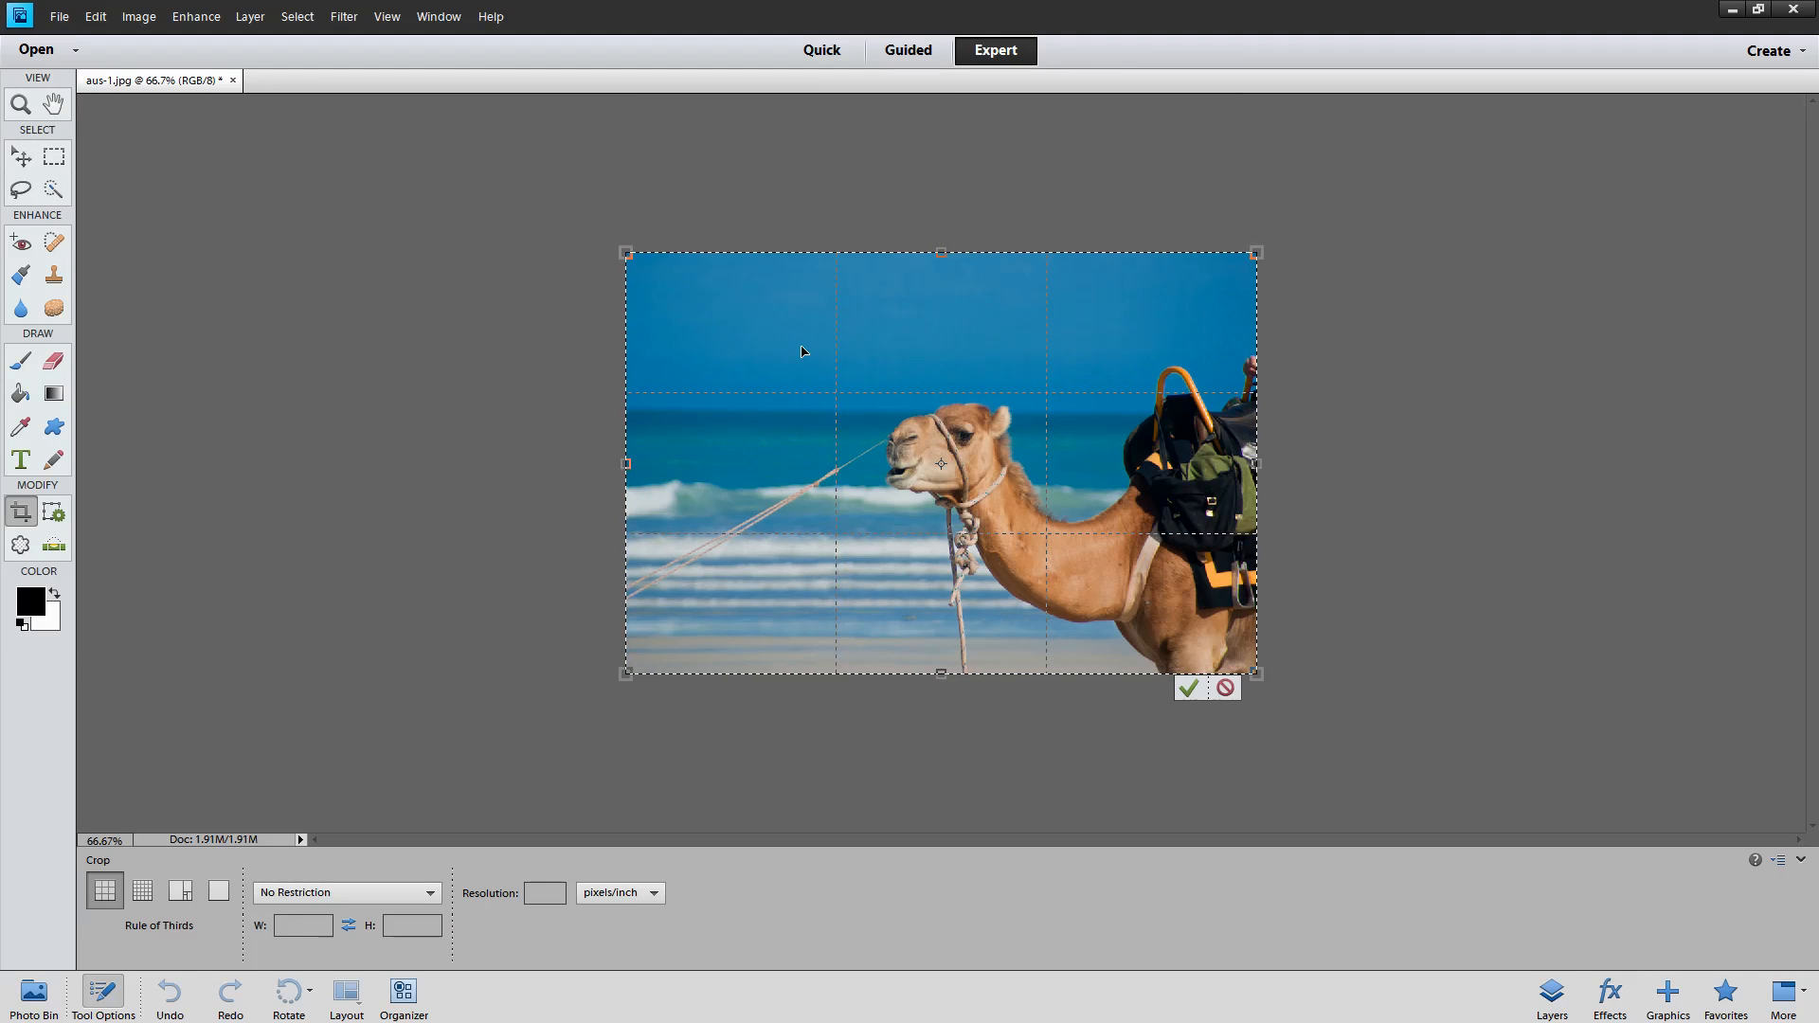
pyautogui.moveTo(623, 251)
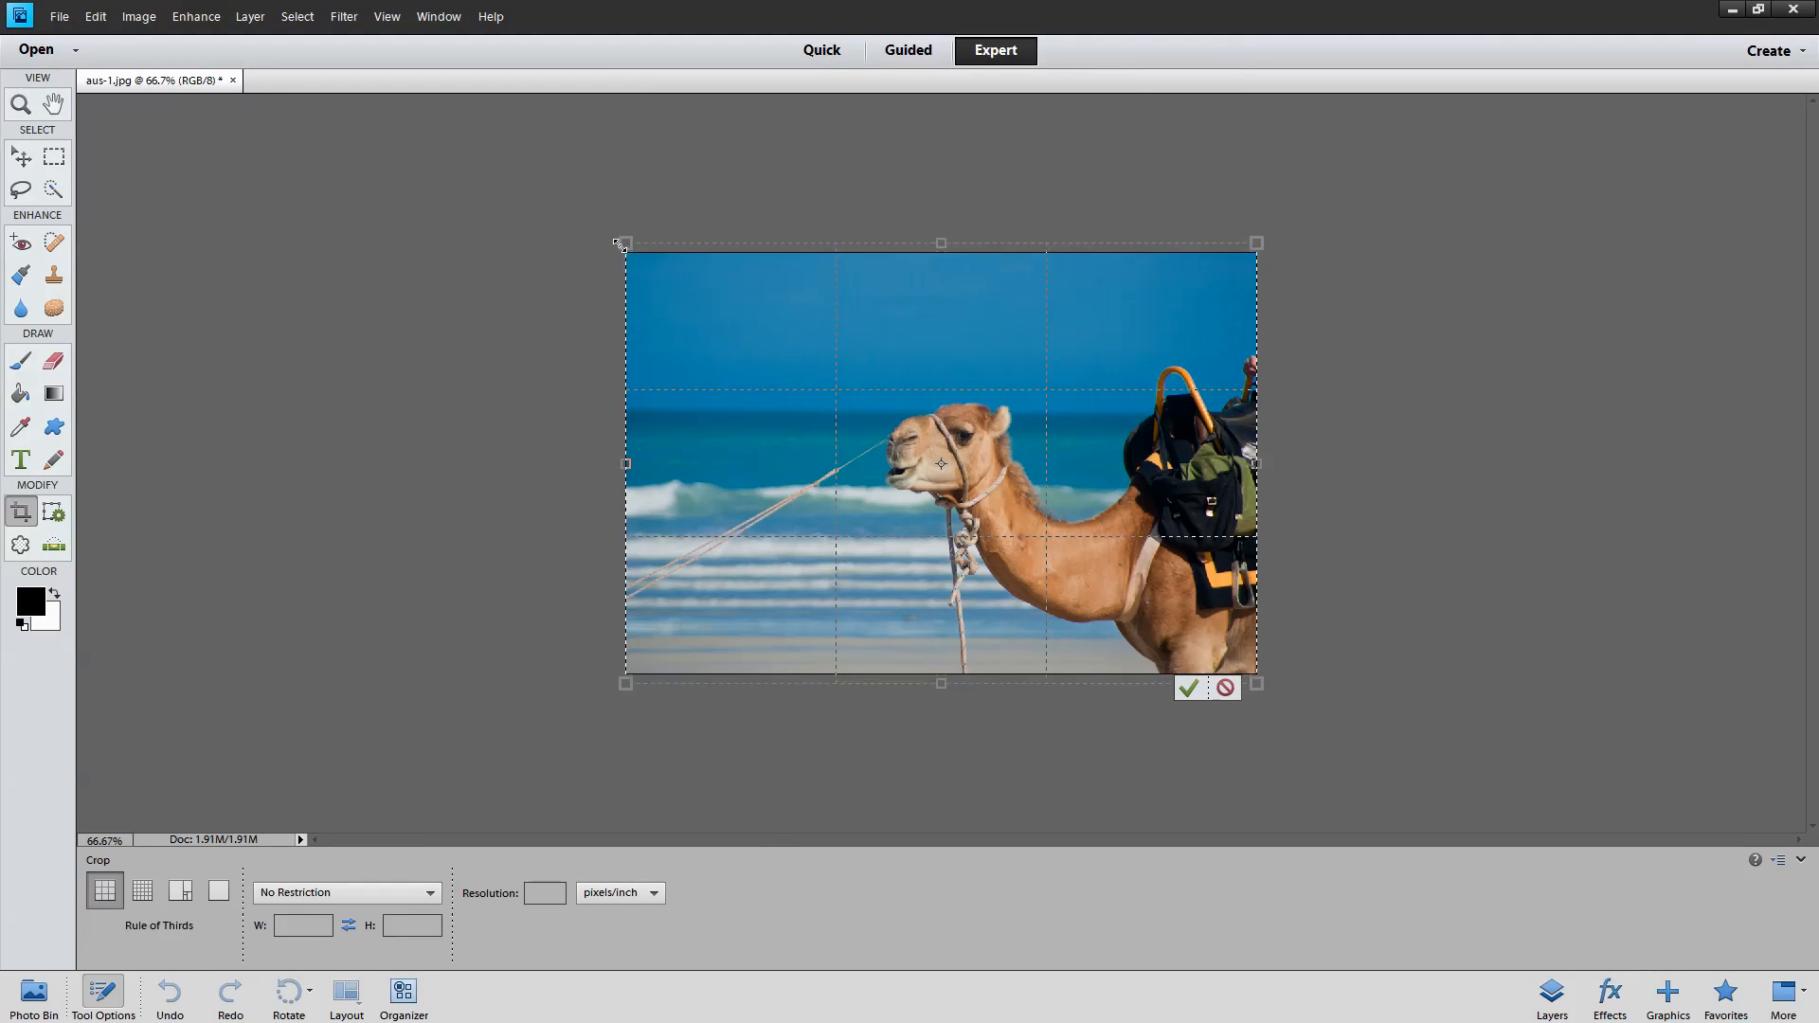
pyautogui.moveTo(624, 241); pyautogui.dragTo(591, 216)
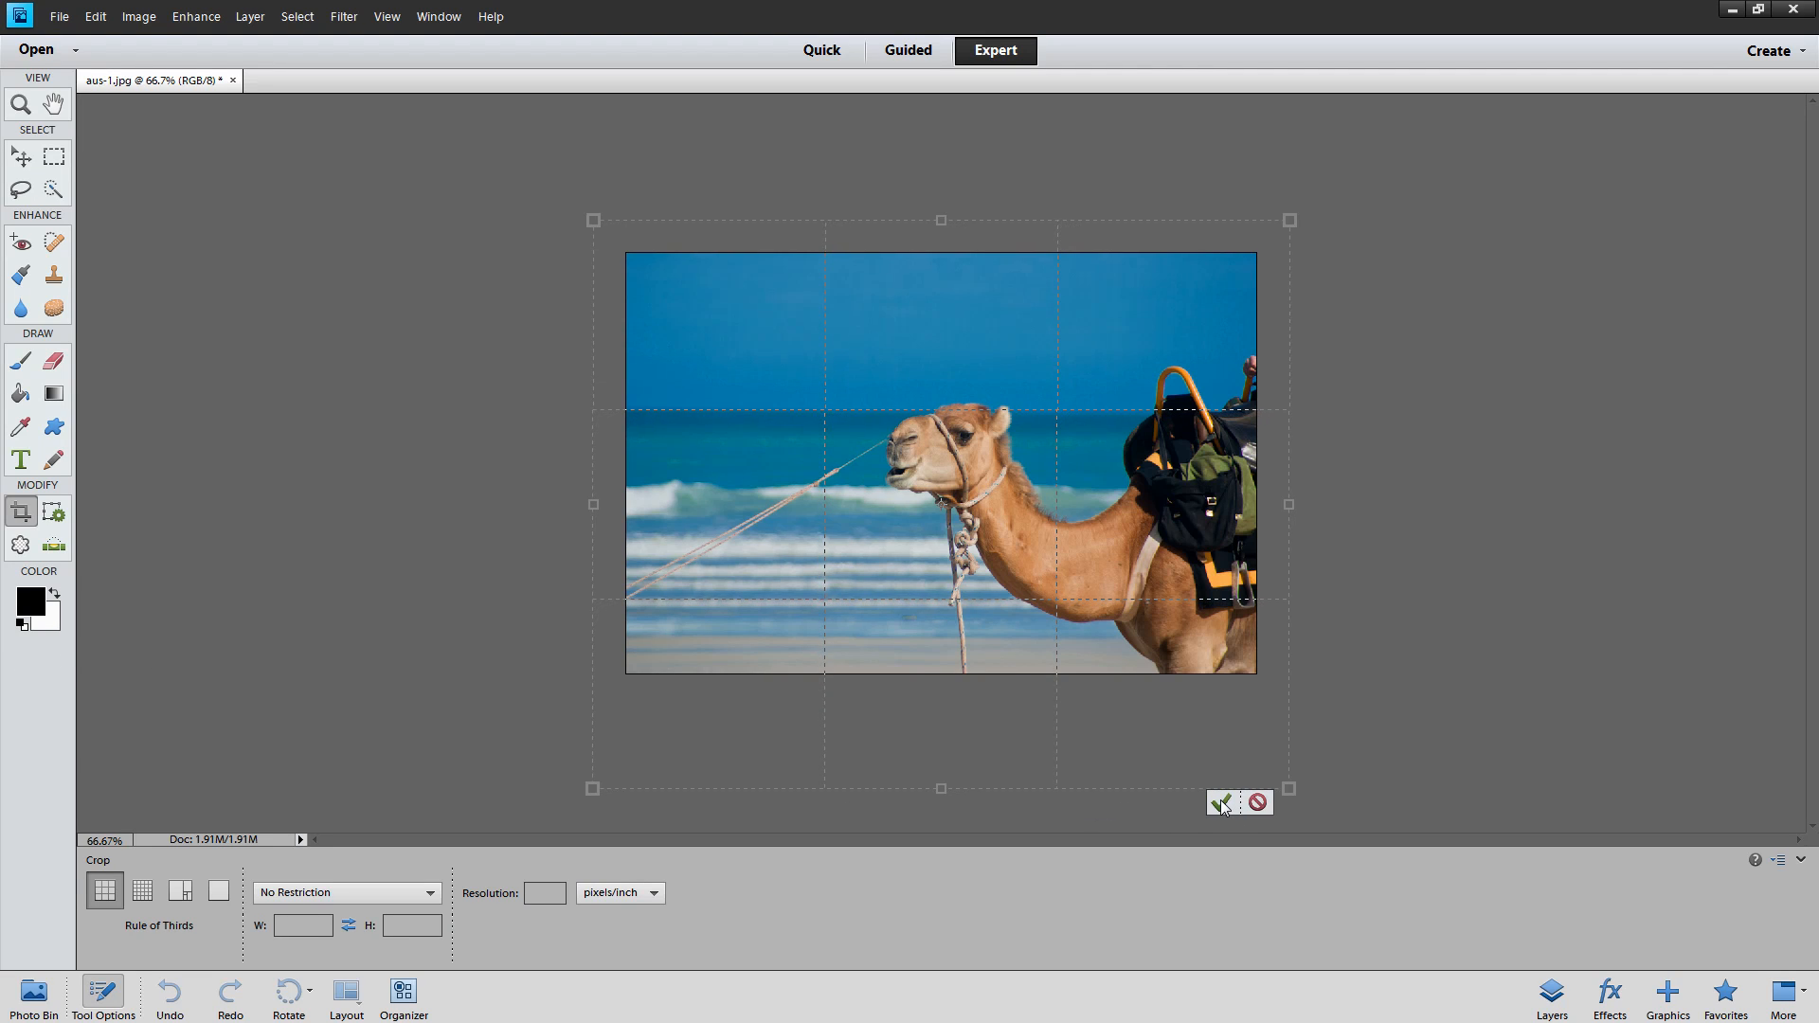
pyautogui.click(1218, 802)
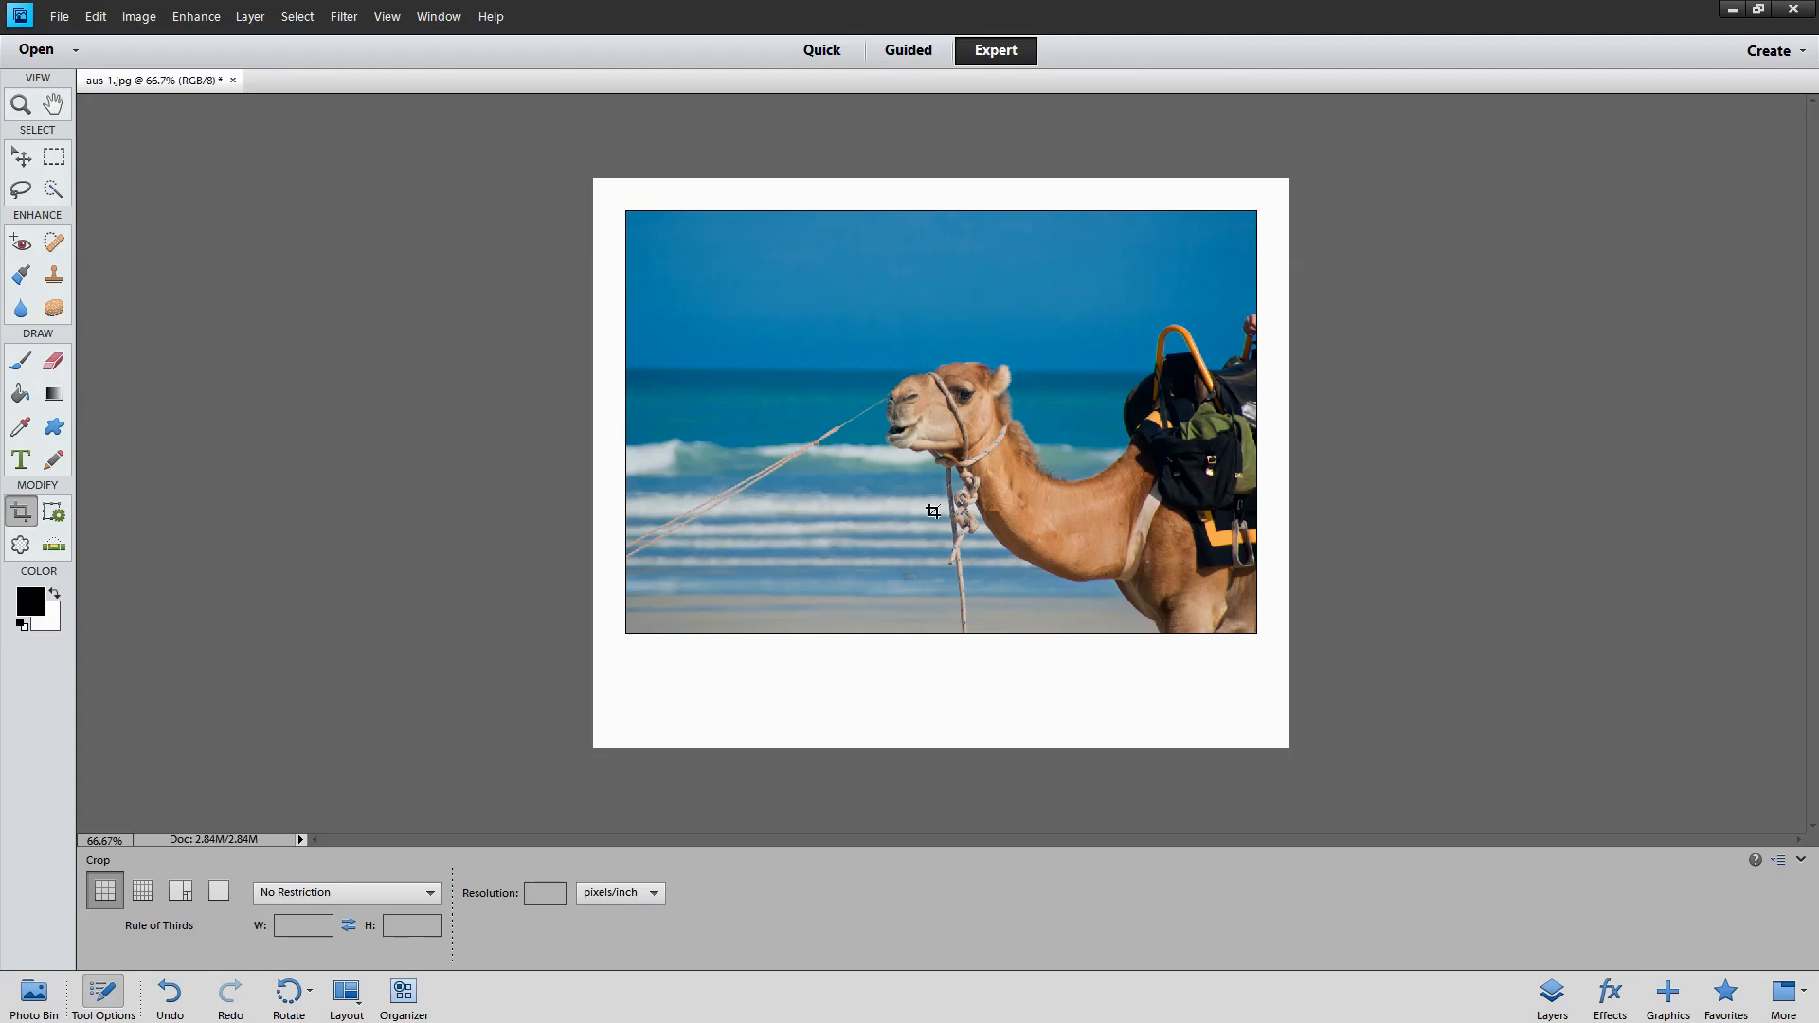
pyautogui.moveTo(1059, 752)
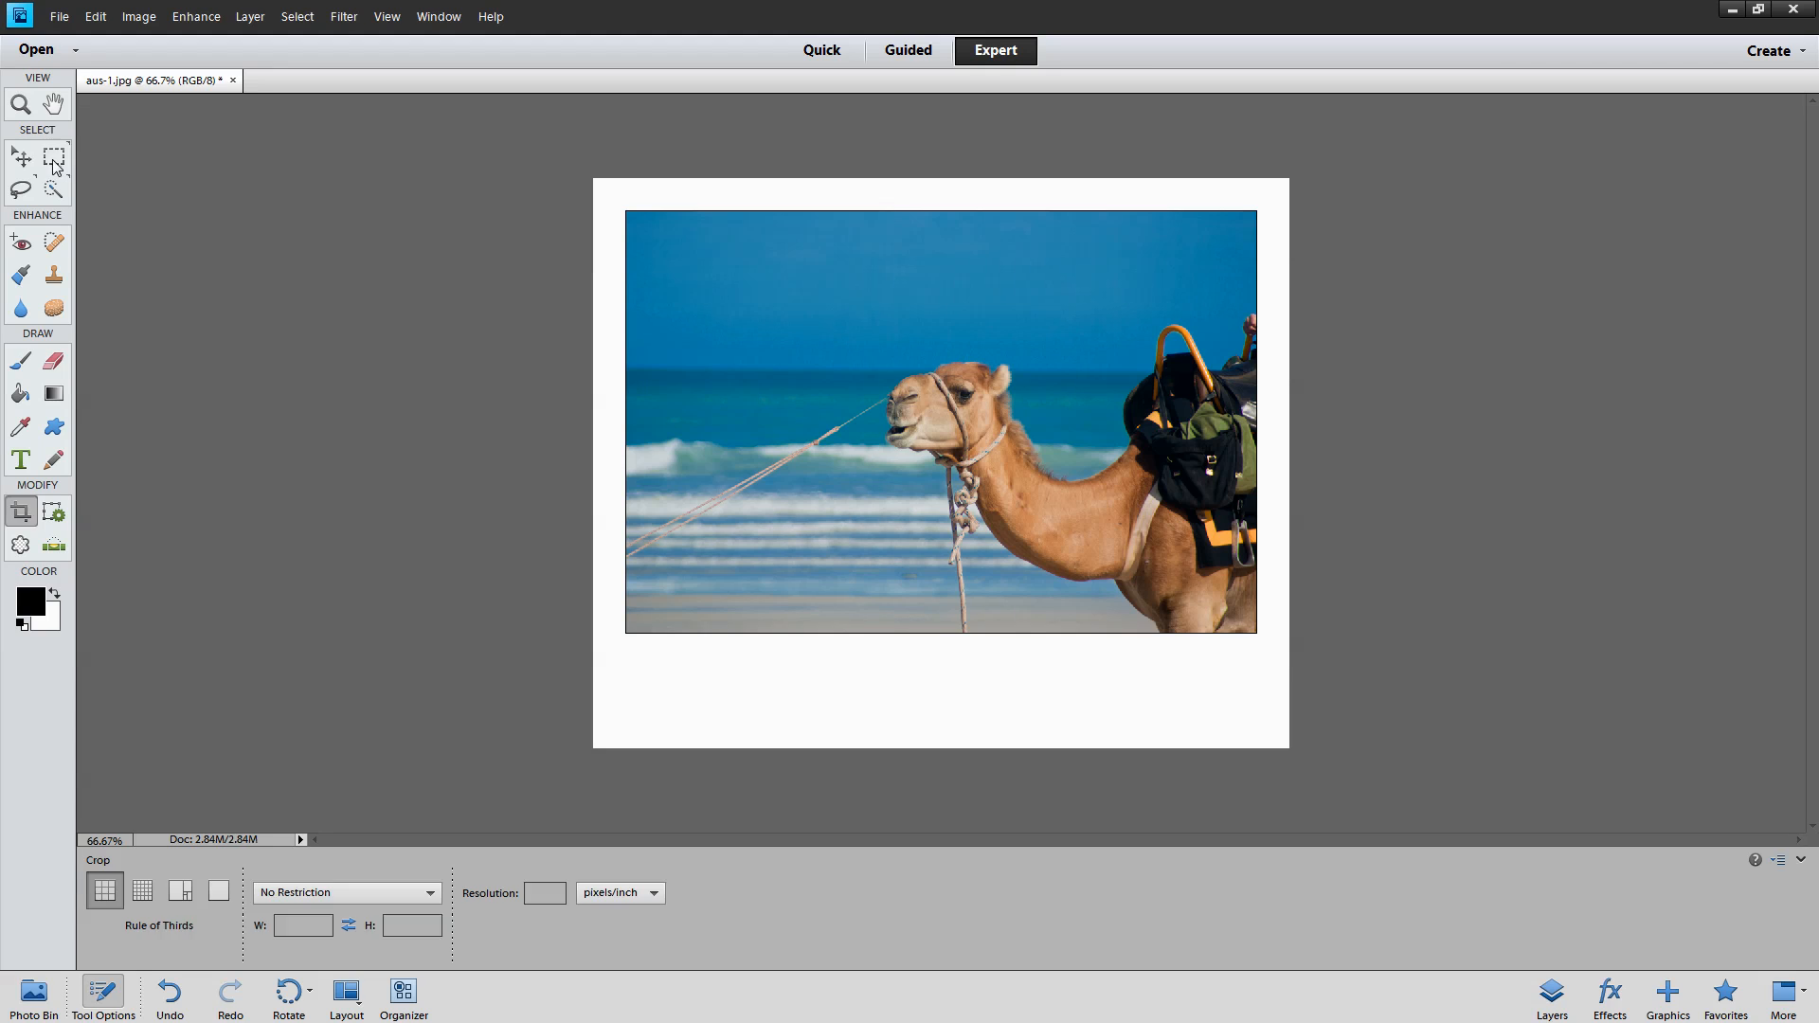
# Select the whole enlarged canvas and stroke it with a thin black line inside its edge
pyautogui.click(53, 158)
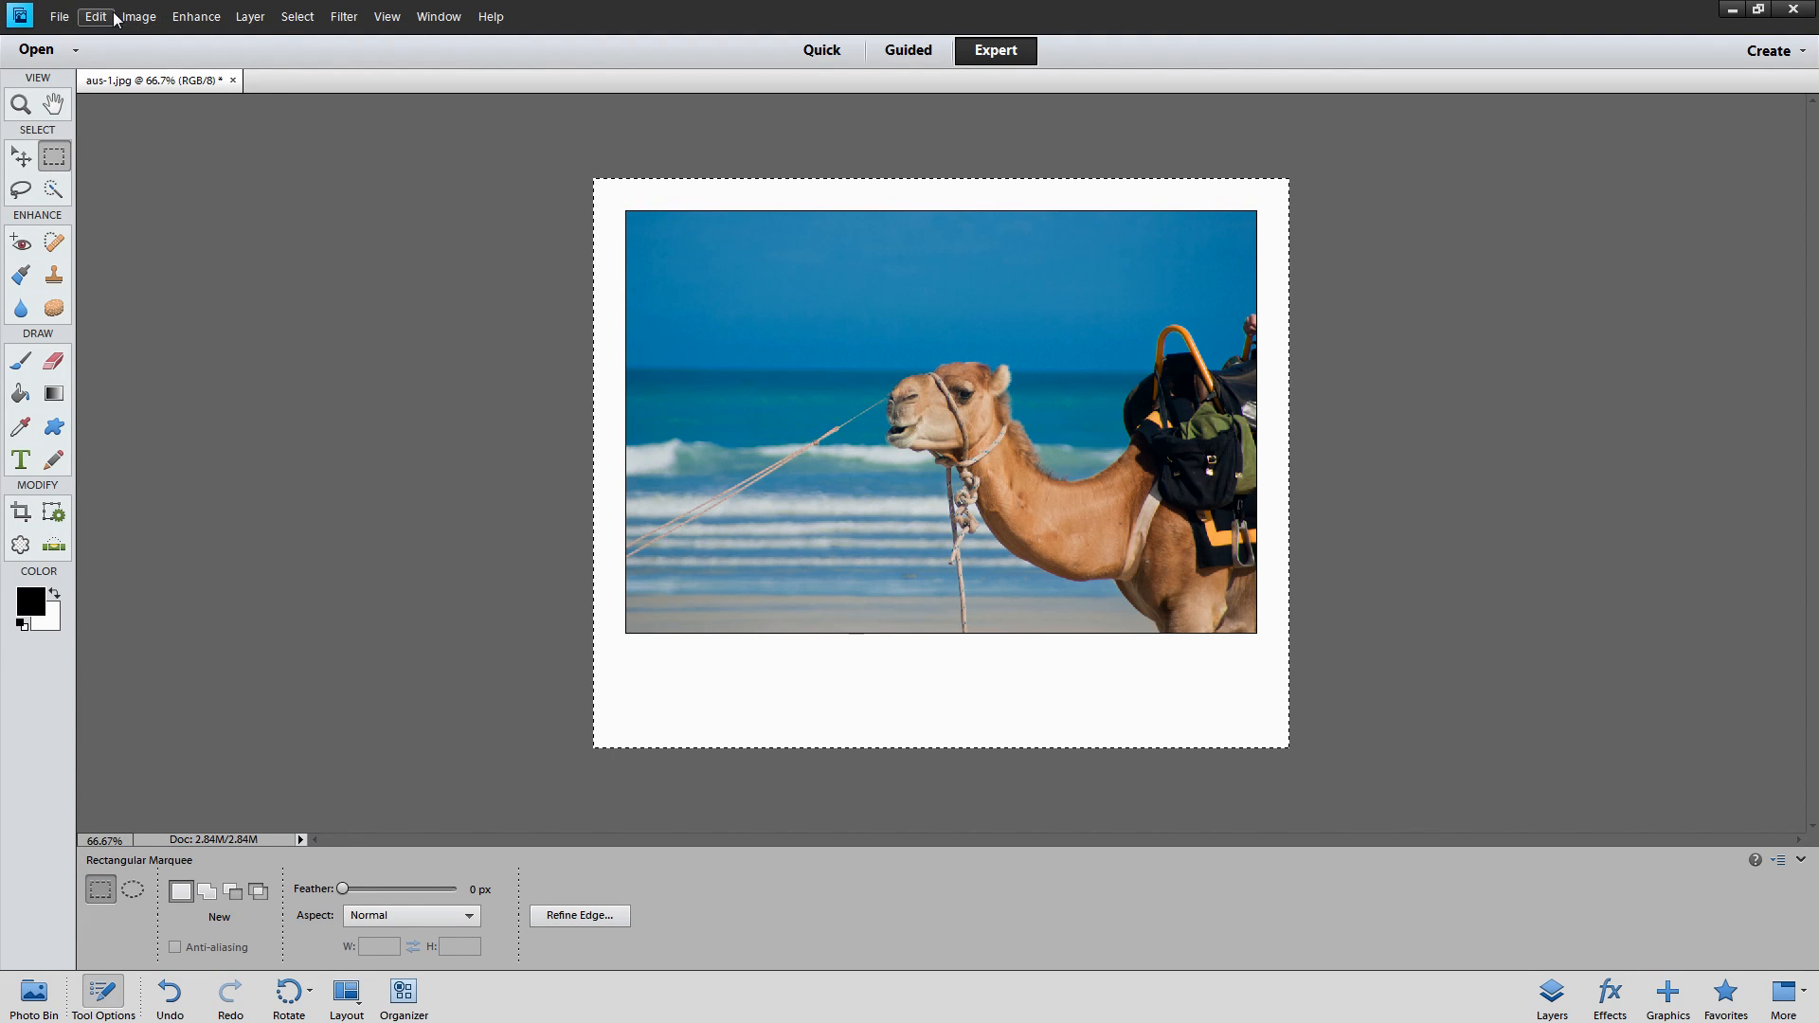
pyautogui.click(95, 18)
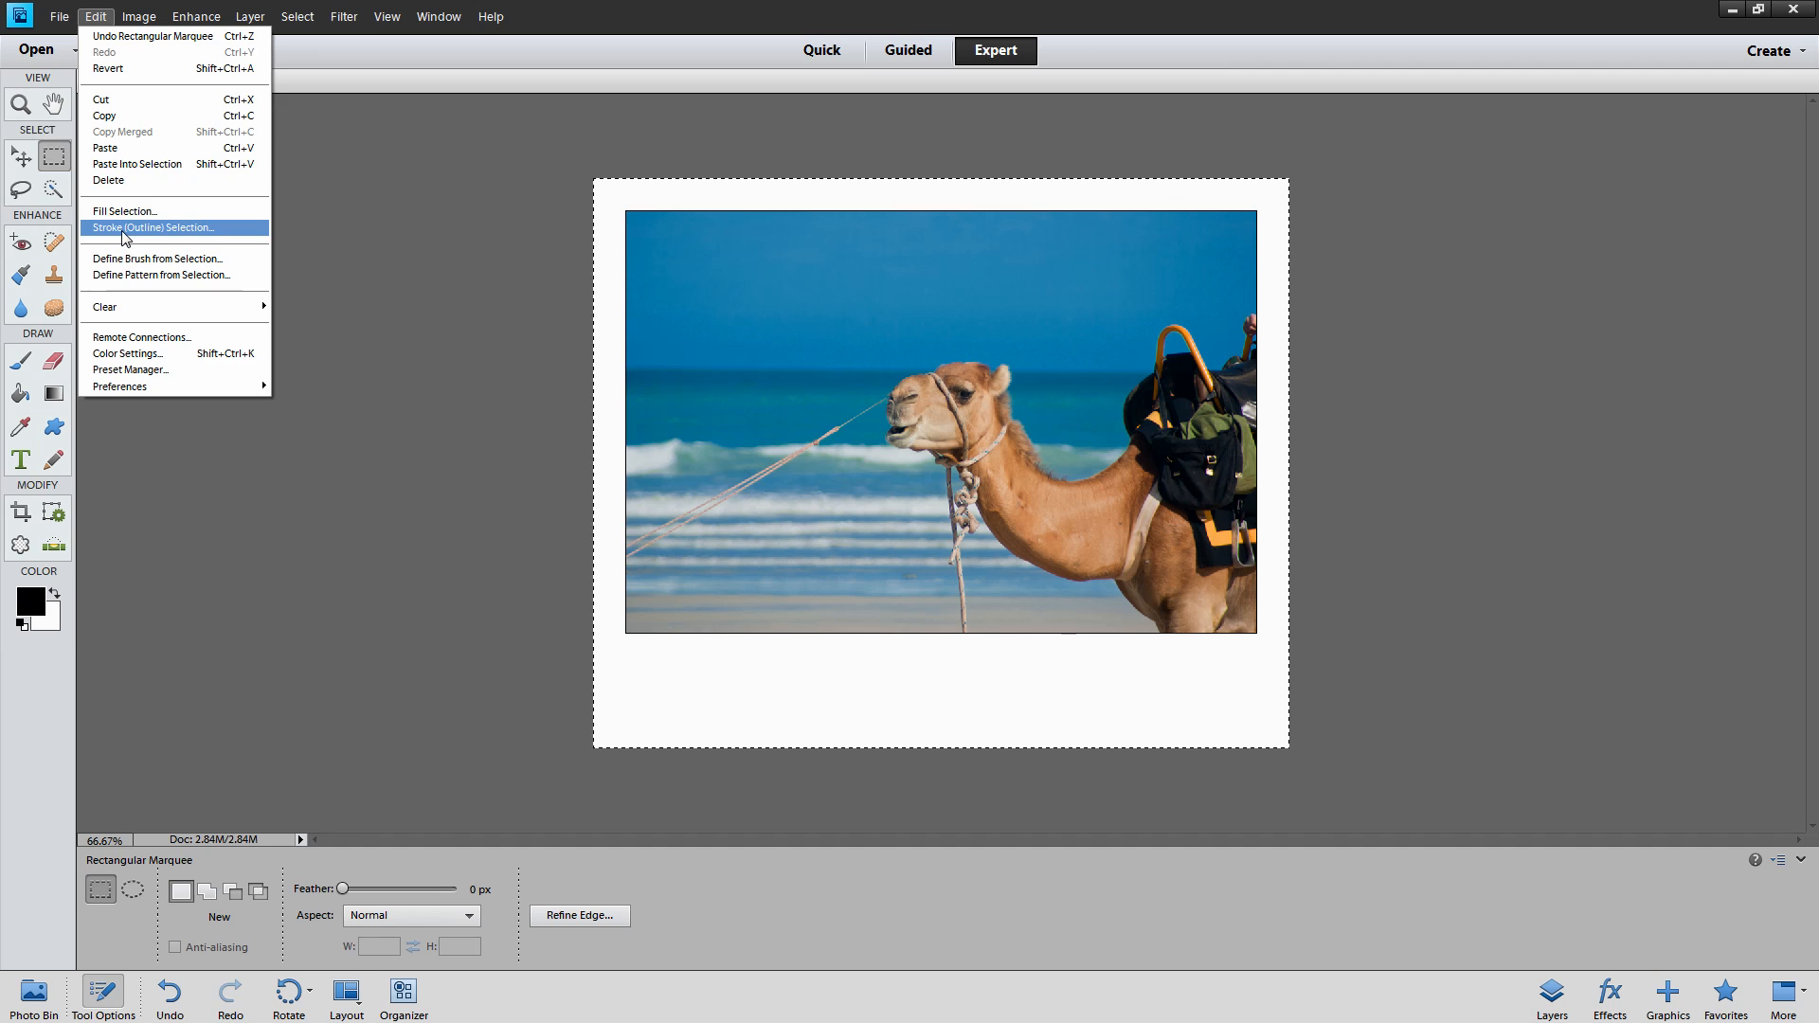
pyautogui.click(148, 227)
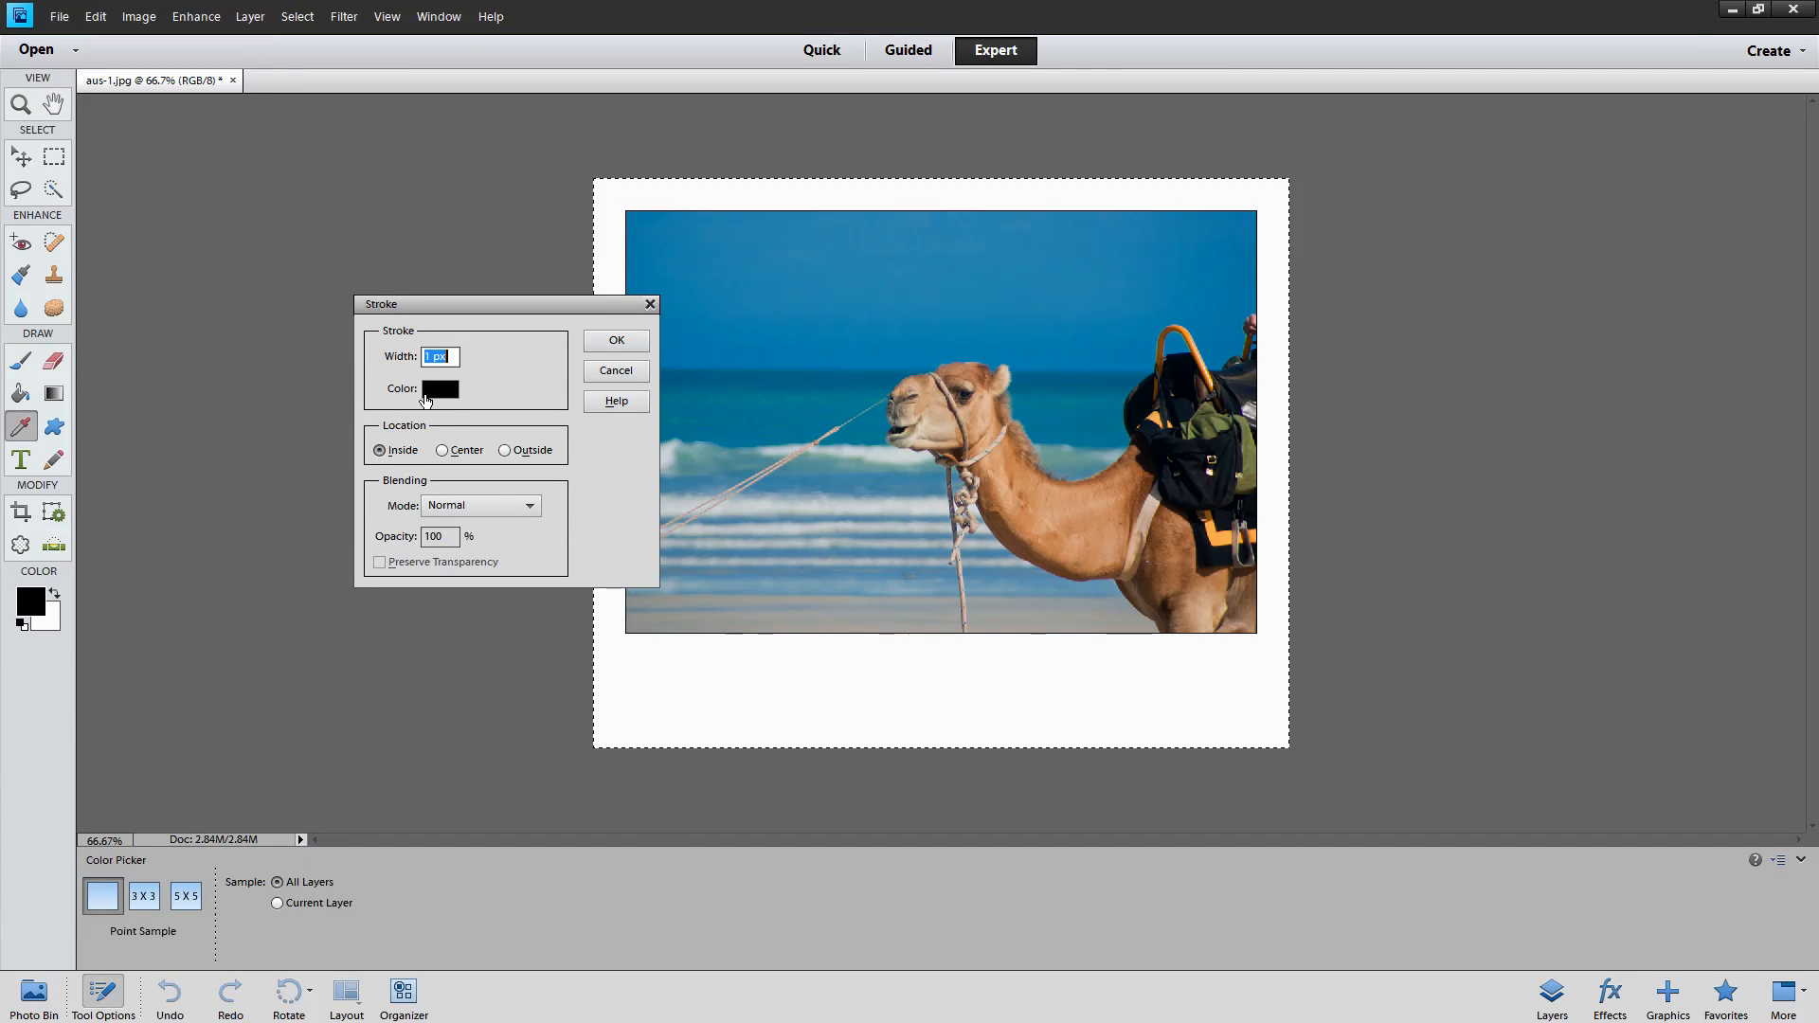
pyautogui.click(614, 370)
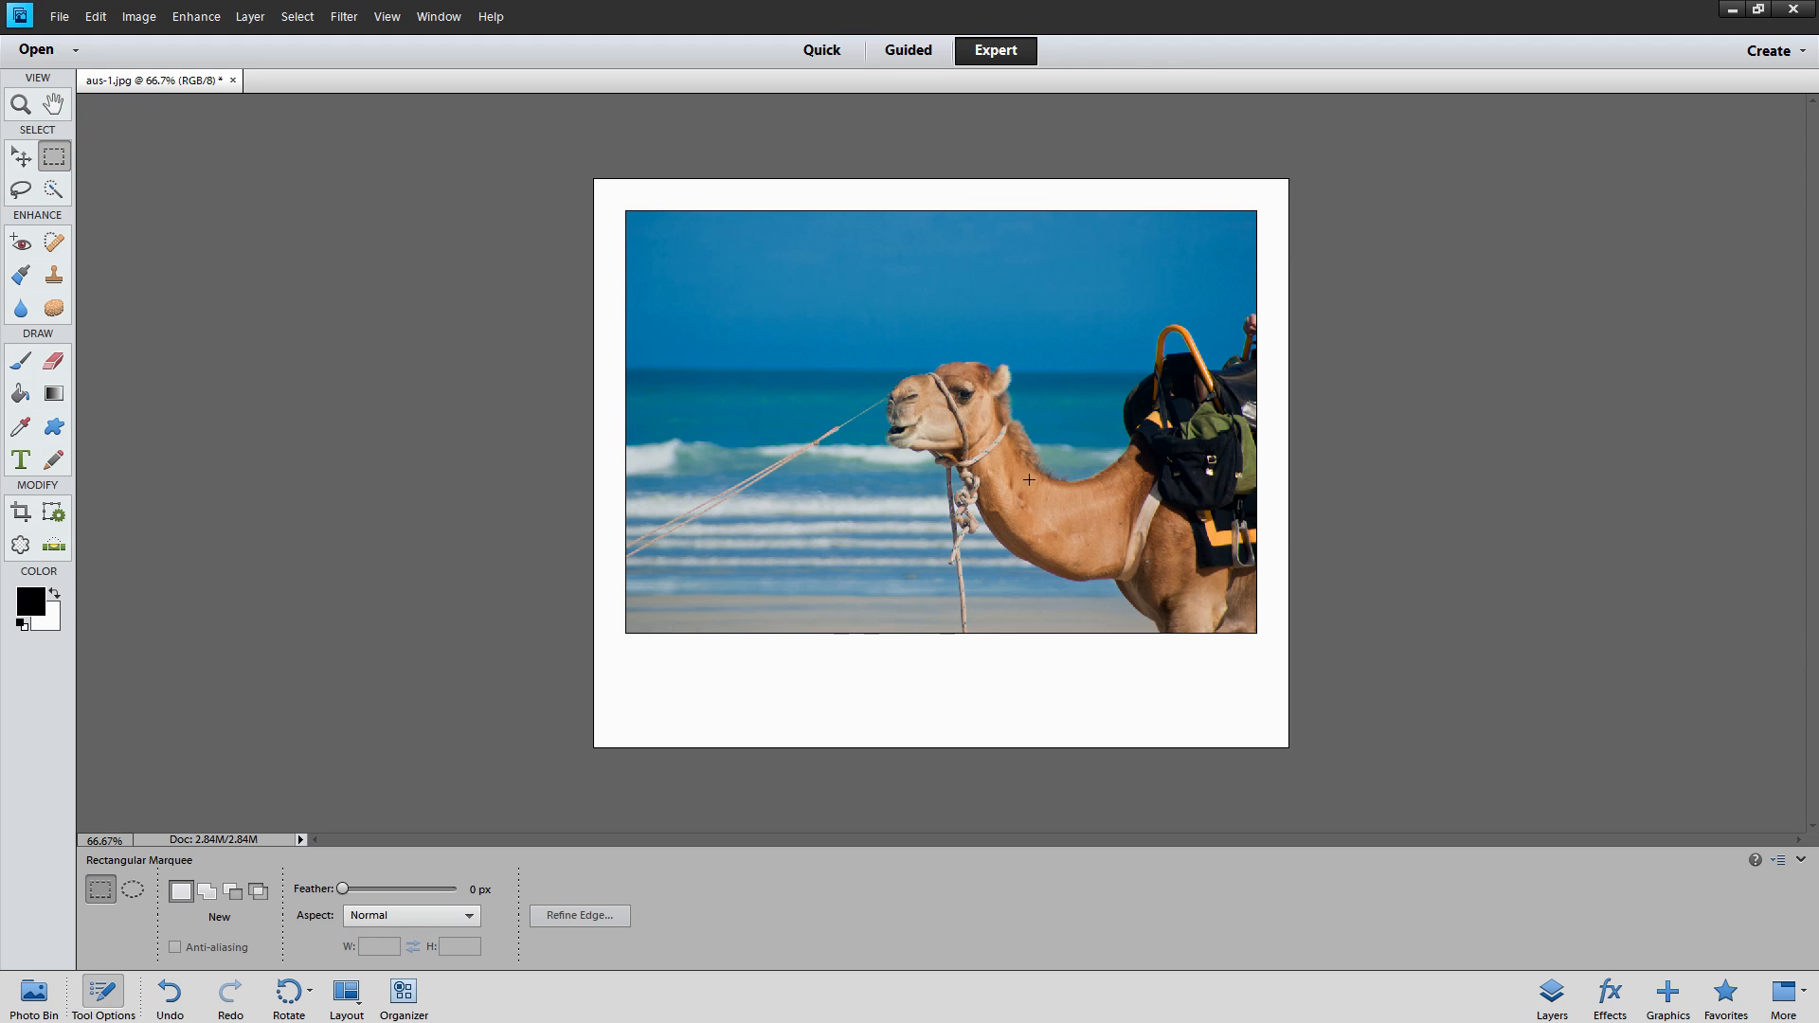
pyautogui.moveTo(603, 741)
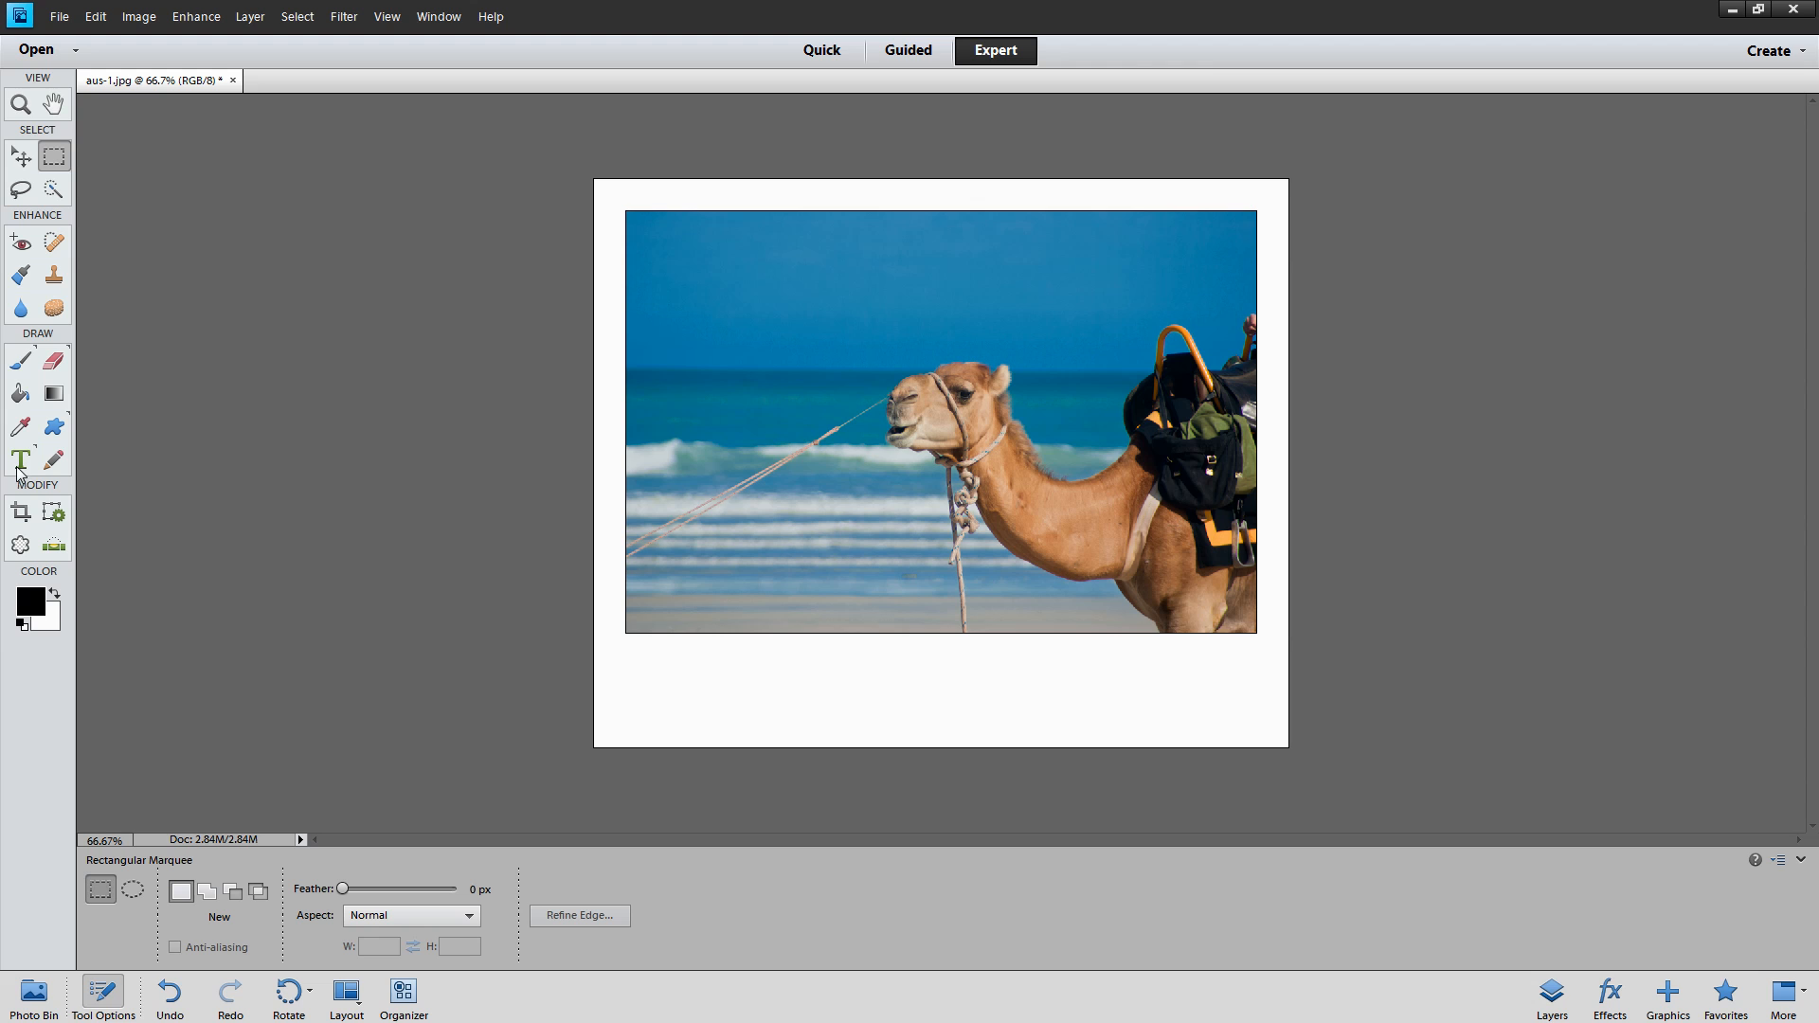
# Start a horizontal text caption in the bottom border at 12 pt in black
pyautogui.click(19, 462)
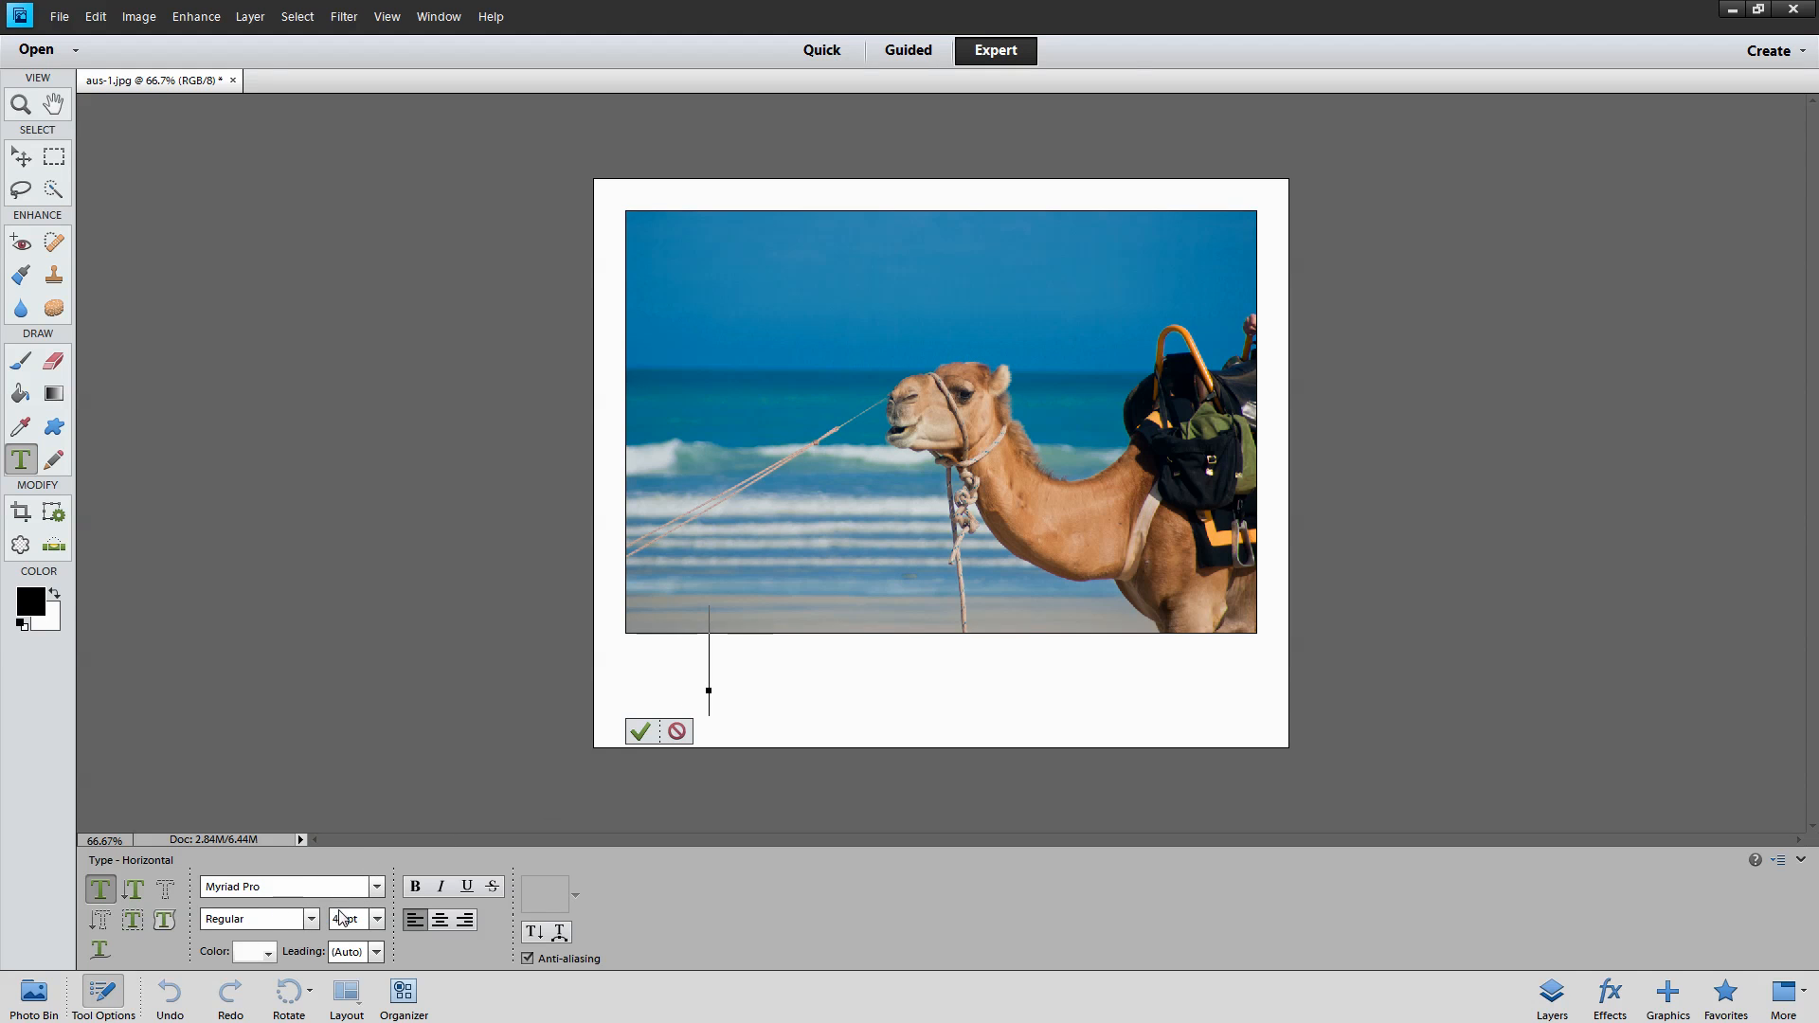
pyautogui.click(375, 917)
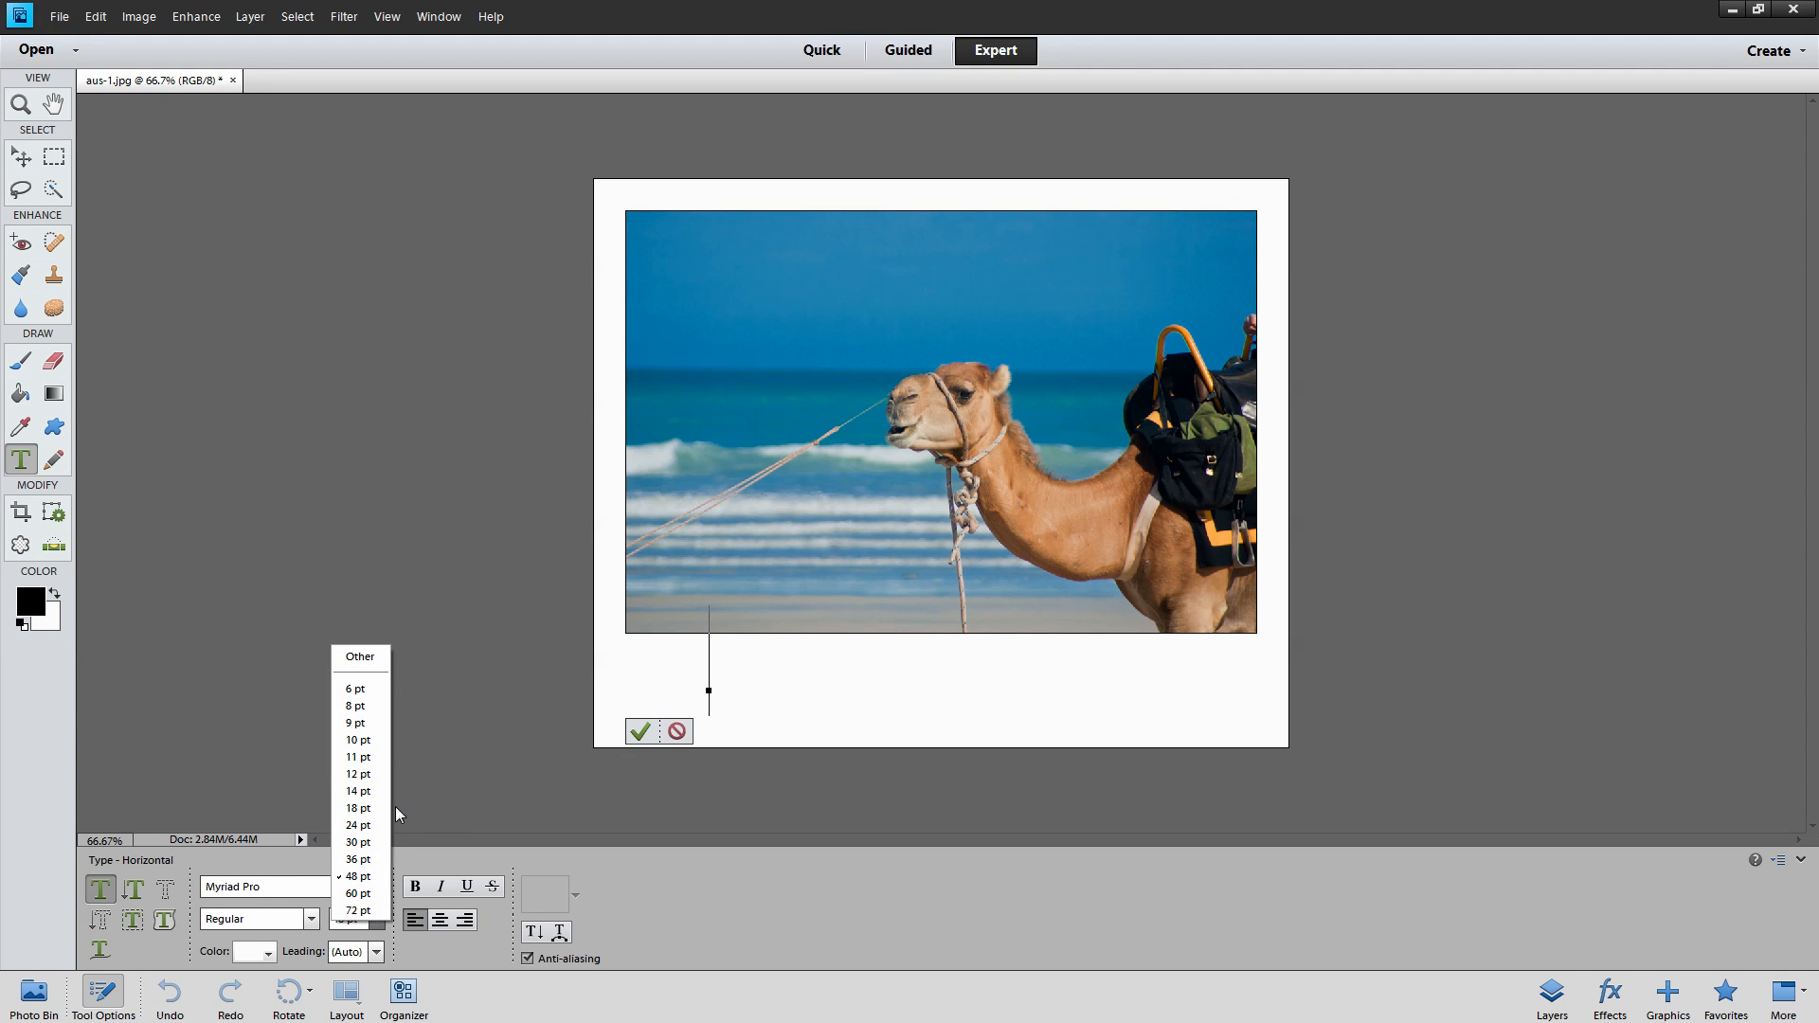
pyautogui.click(358, 792)
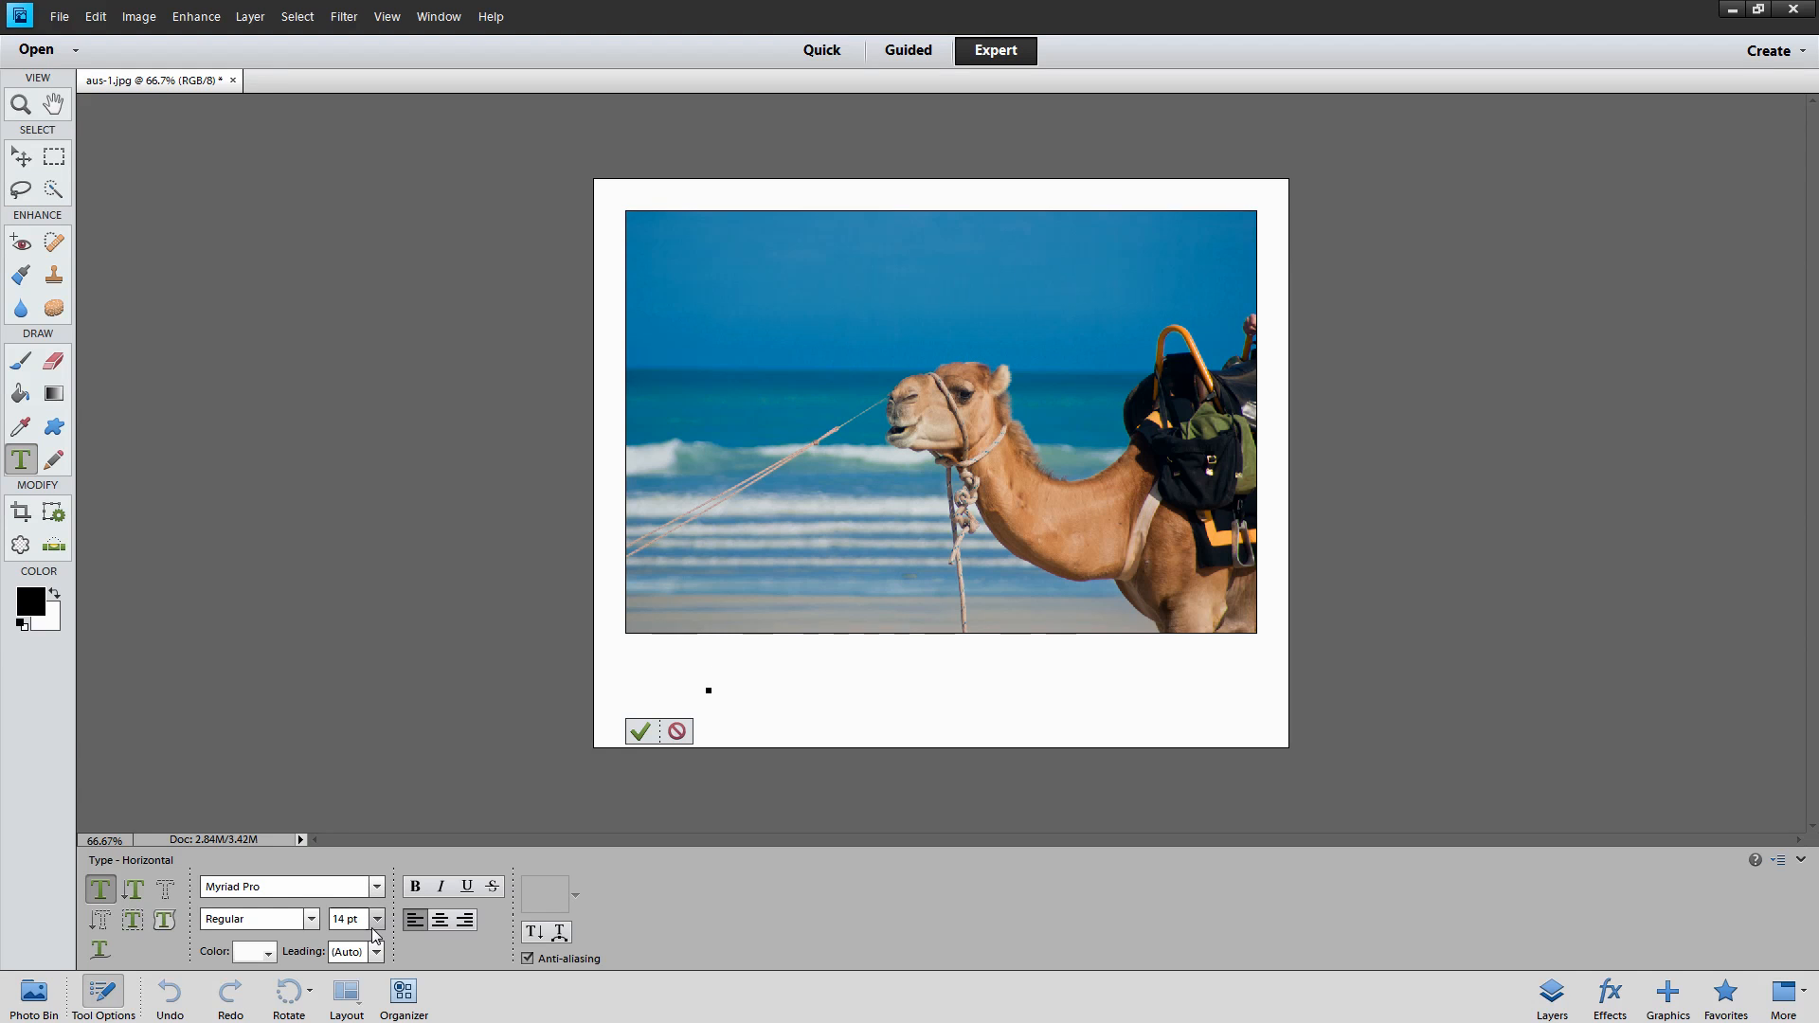
pyautogui.click(375, 919)
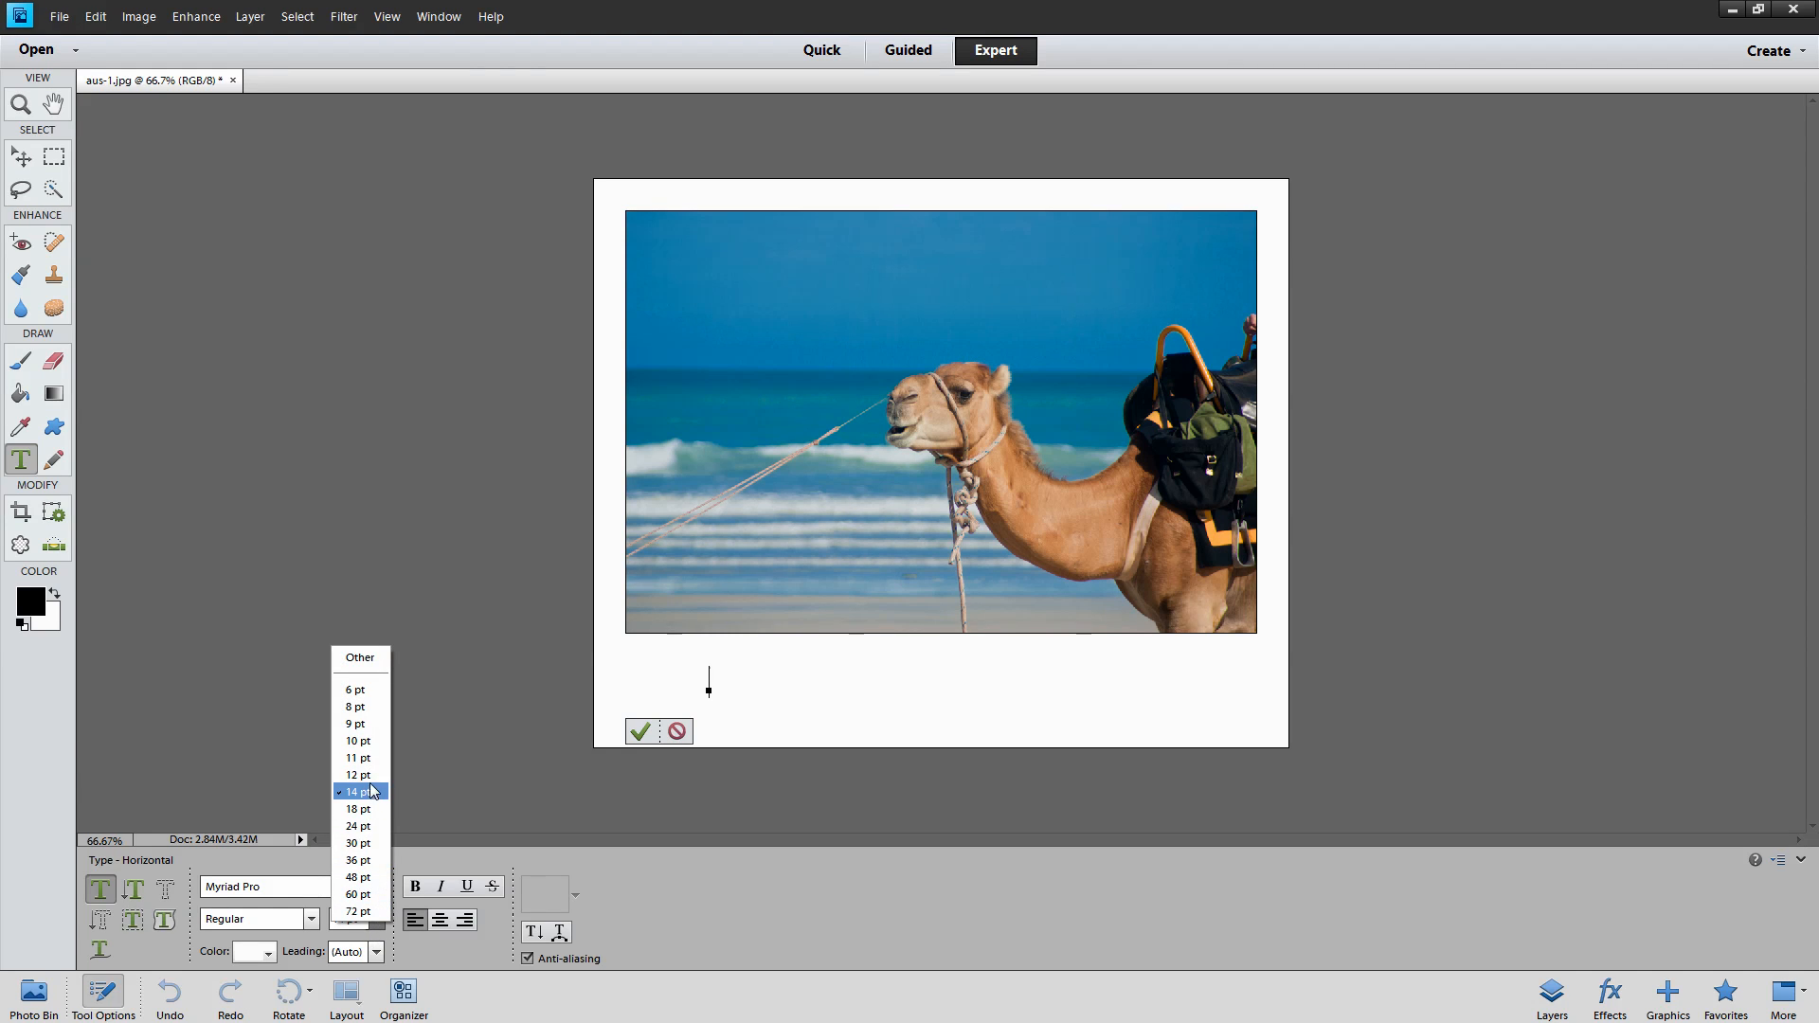
pyautogui.click(358, 773)
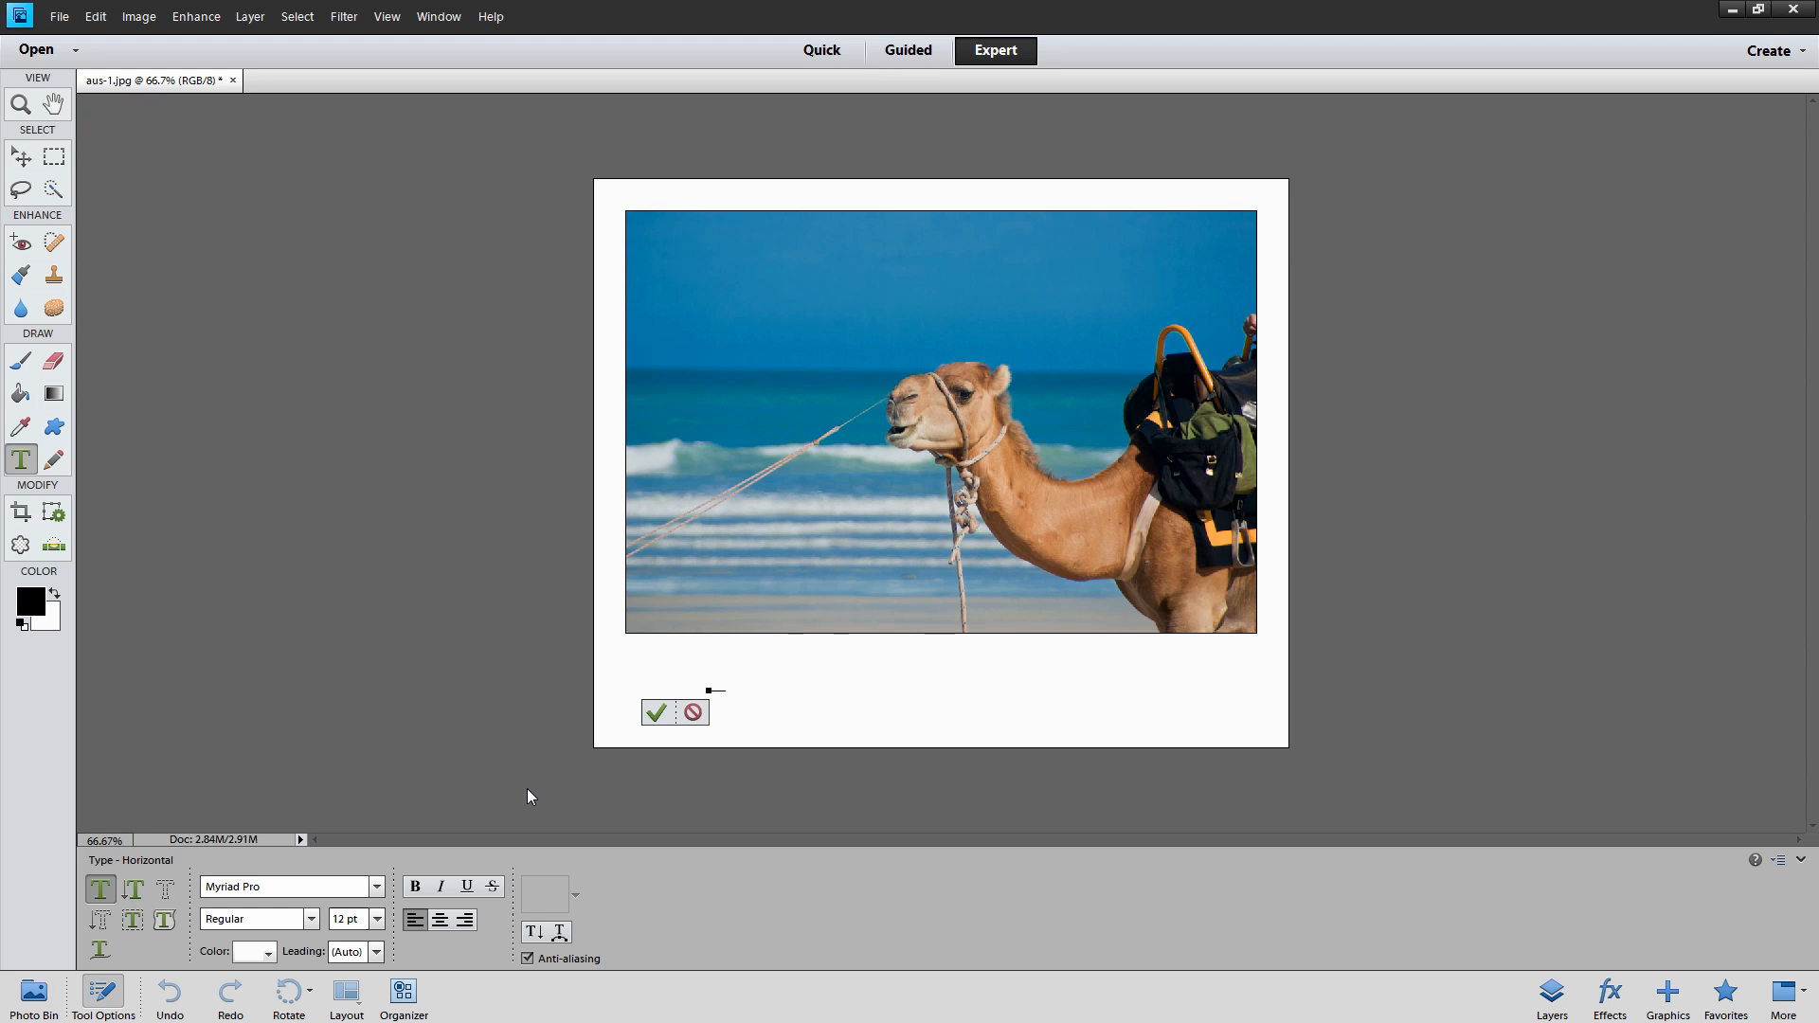
pyautogui.click(252, 951)
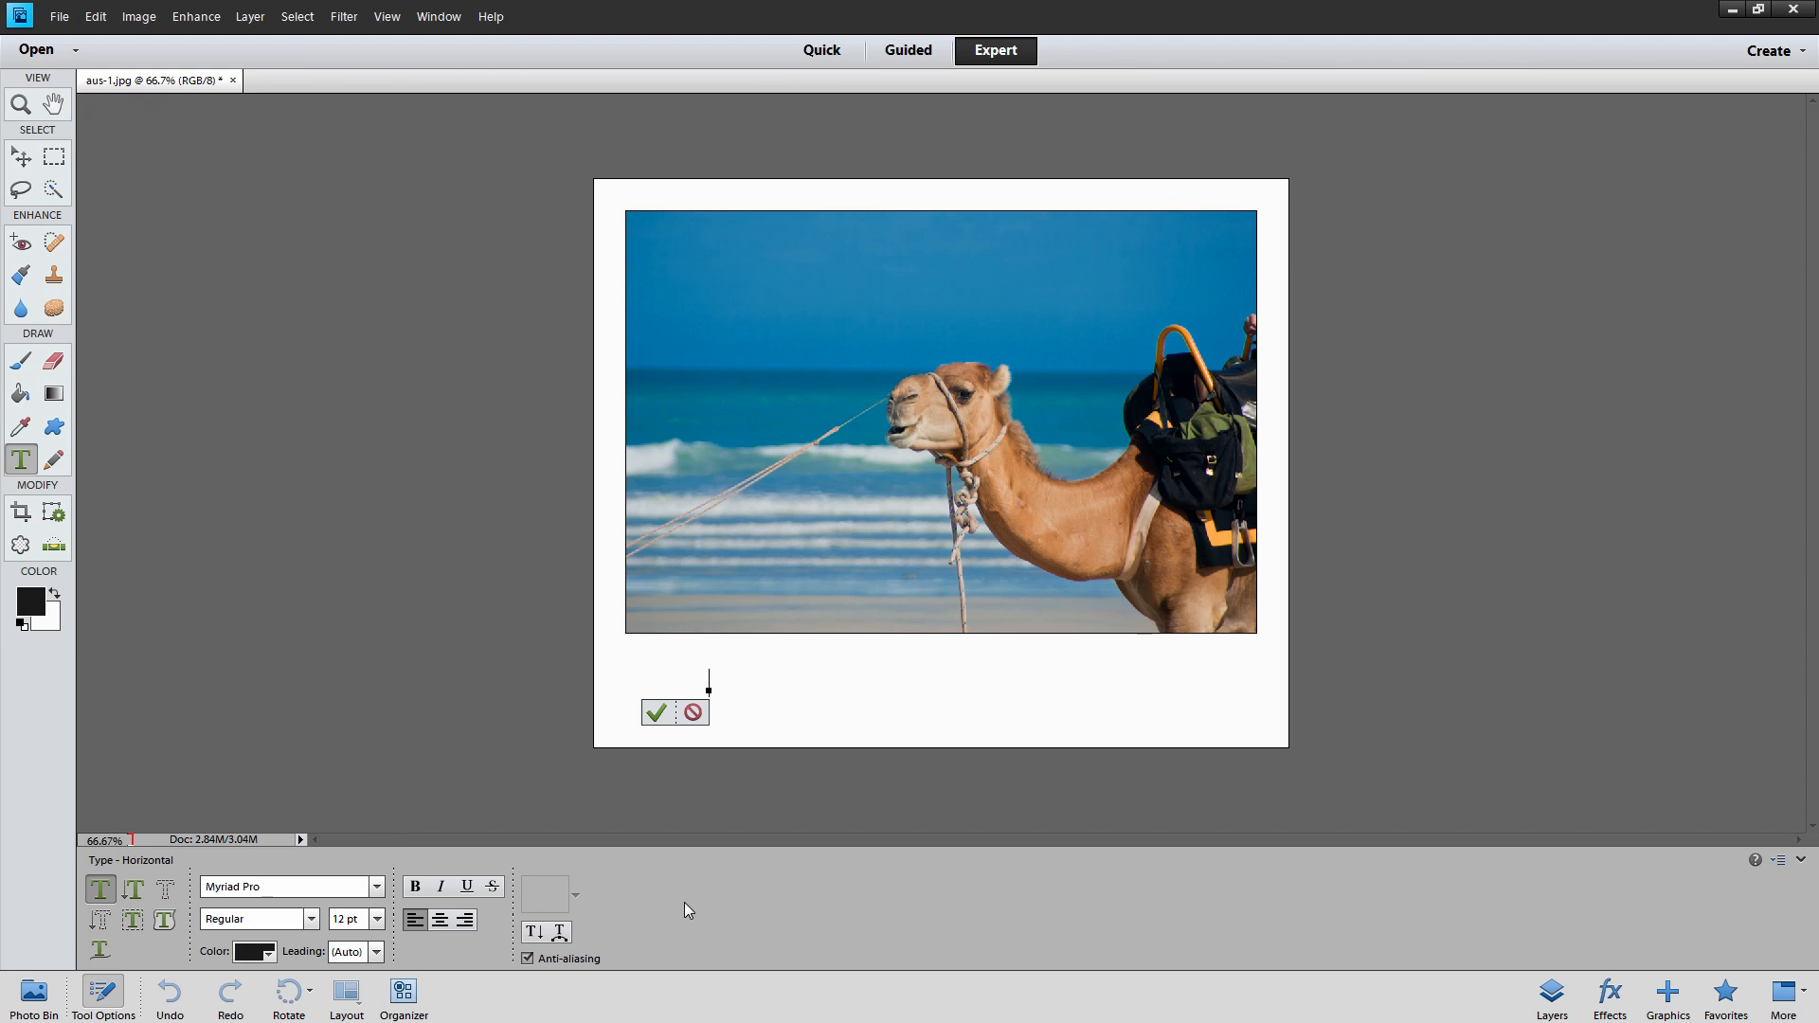
# Enter the caption 'HELEN BRADLEY | PHOTOGRAPHY'
pyautogui.write('HELEN BRADLEY')
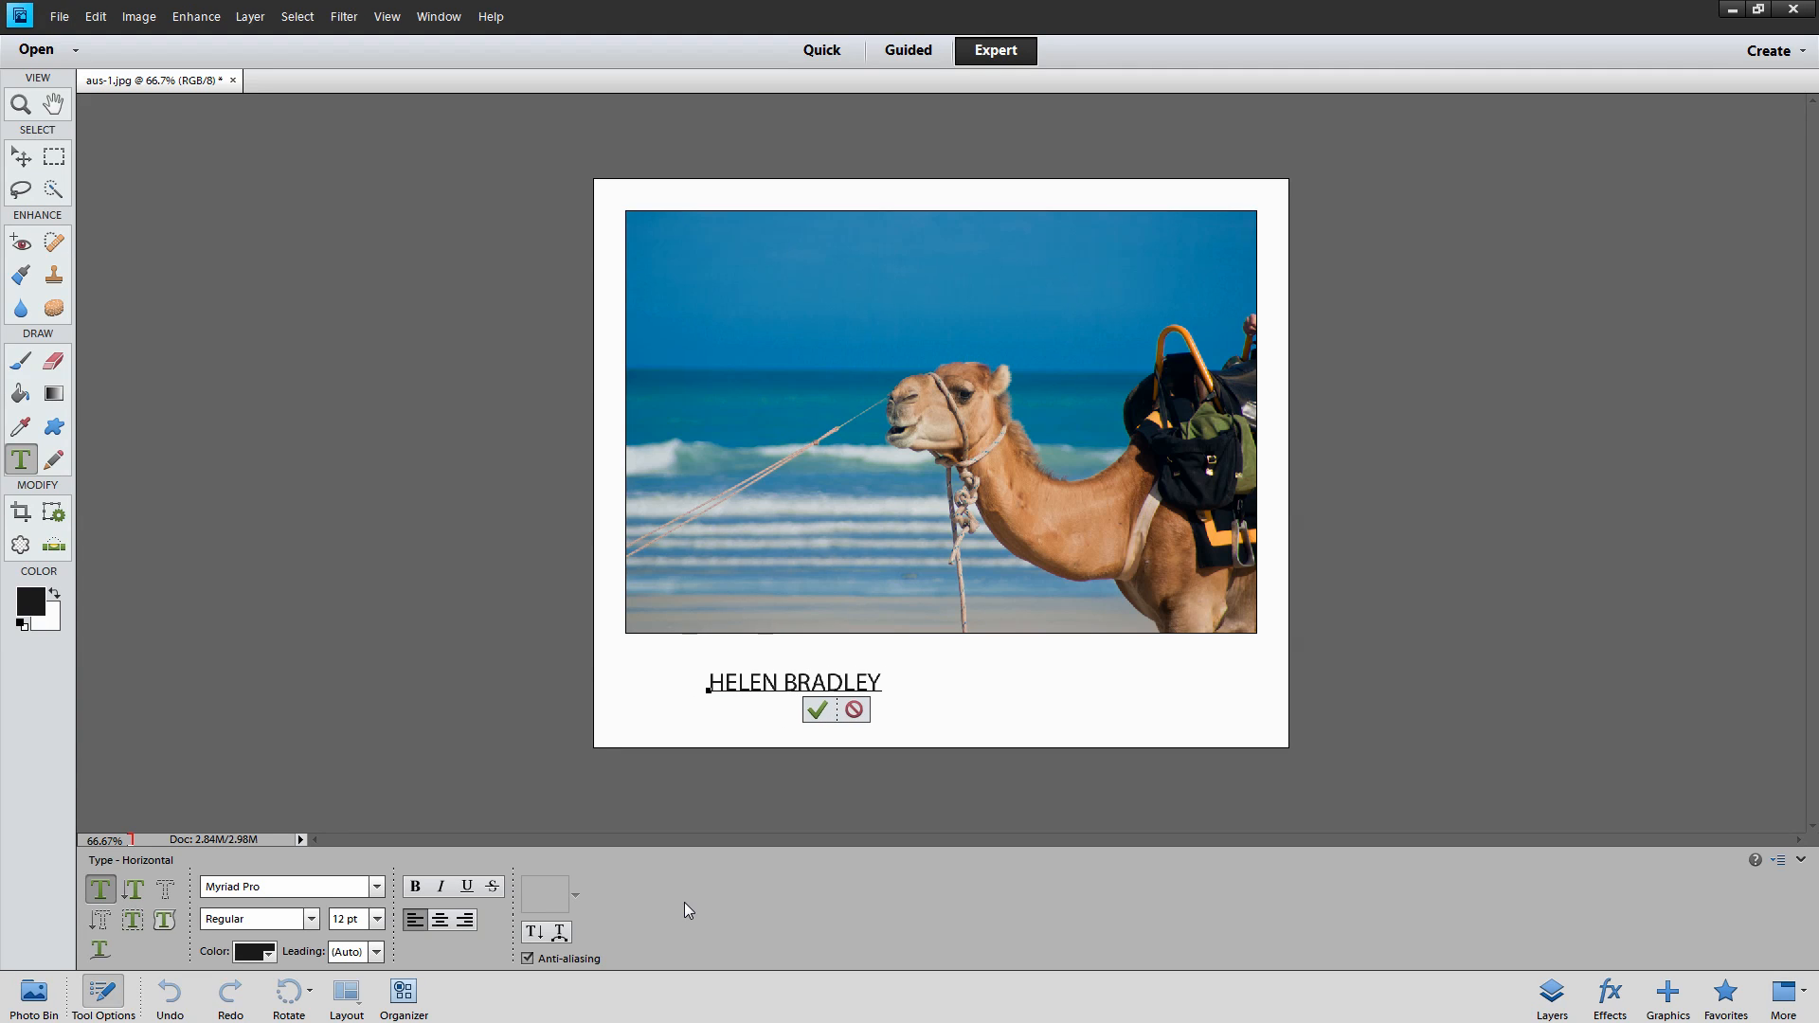
pyautogui.write('| PHOTOGRAPHY')
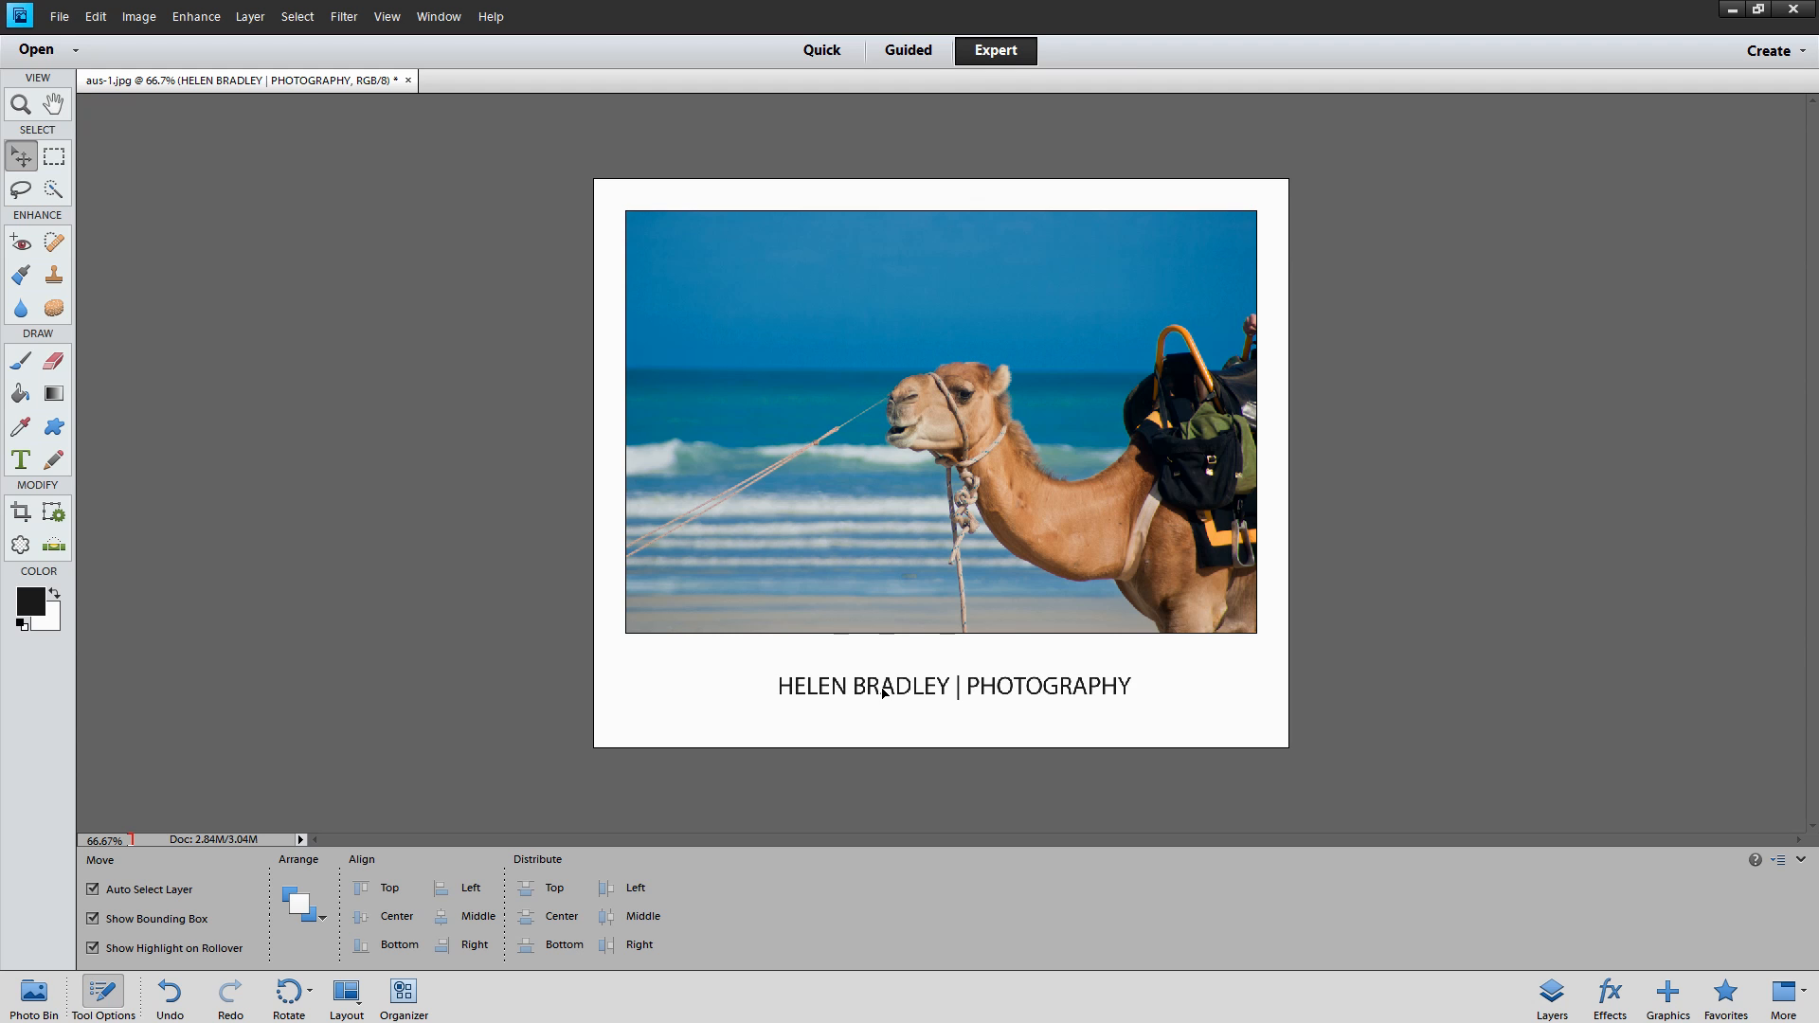
# Select the committed caption layer to centre it beneath the photo
pyautogui.click(952, 686)
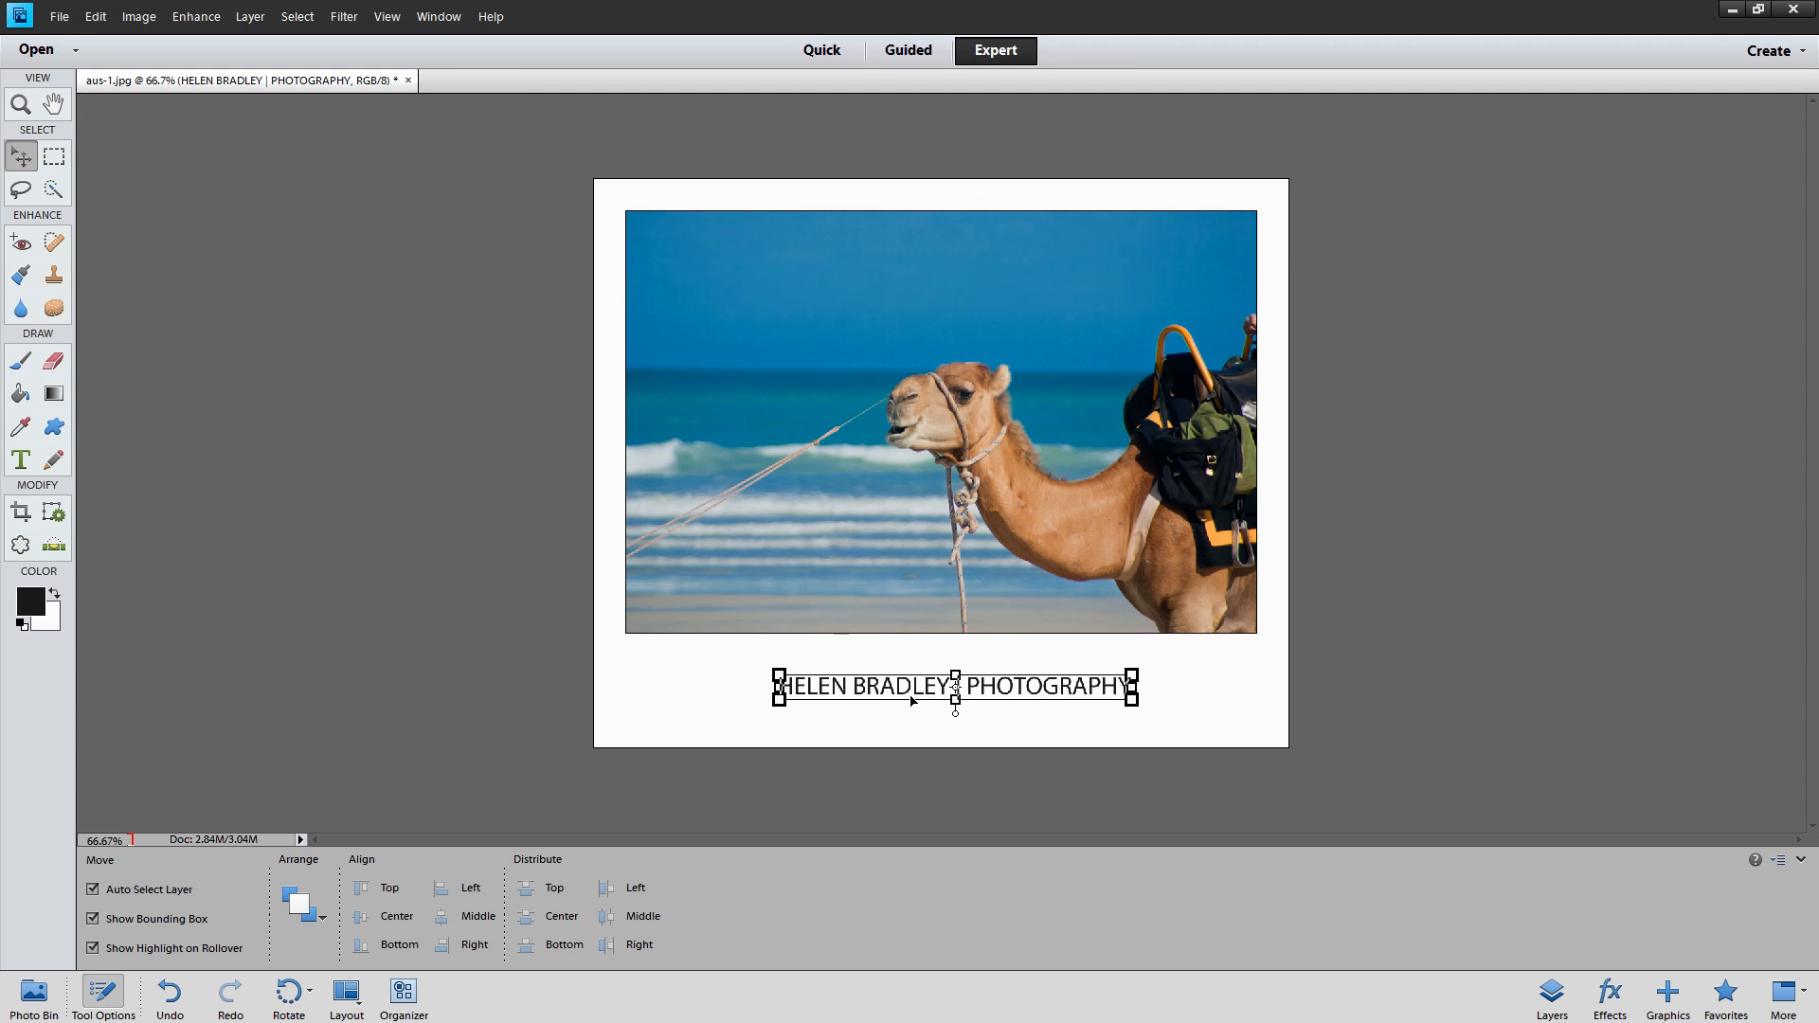
pyautogui.moveTo(1349, 757)
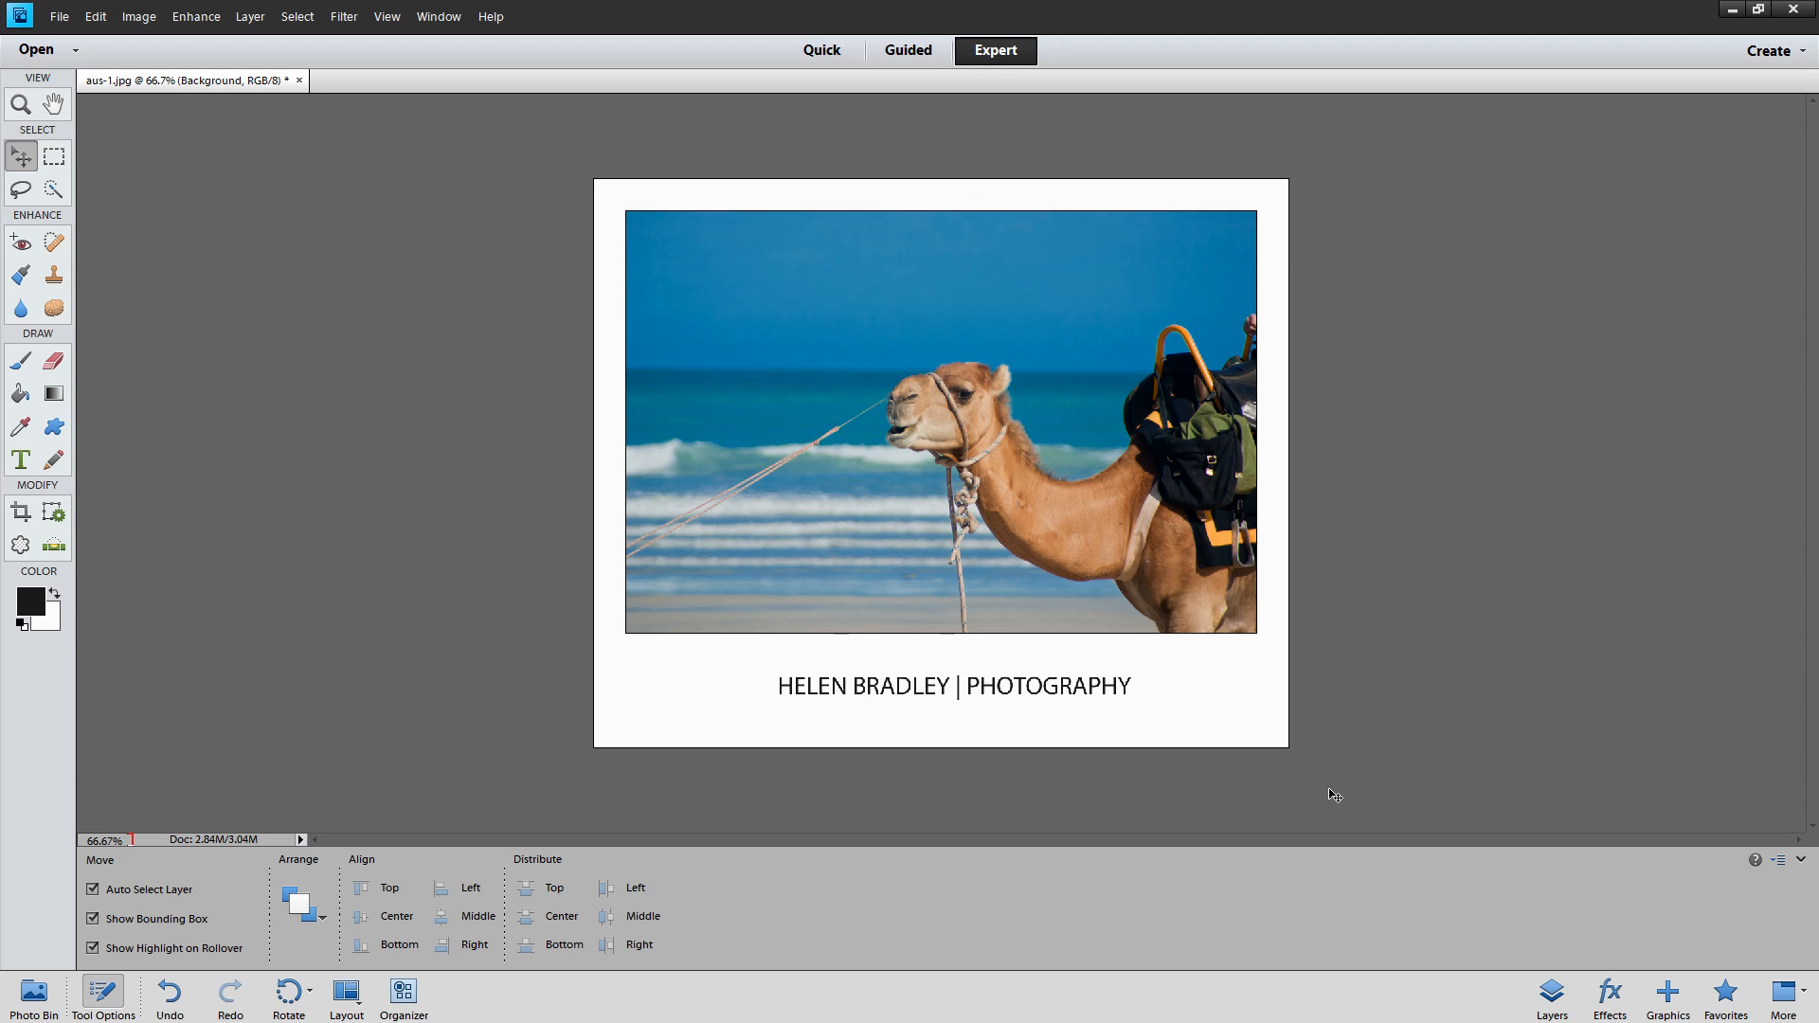
pyautogui.moveTo(1315, 790)
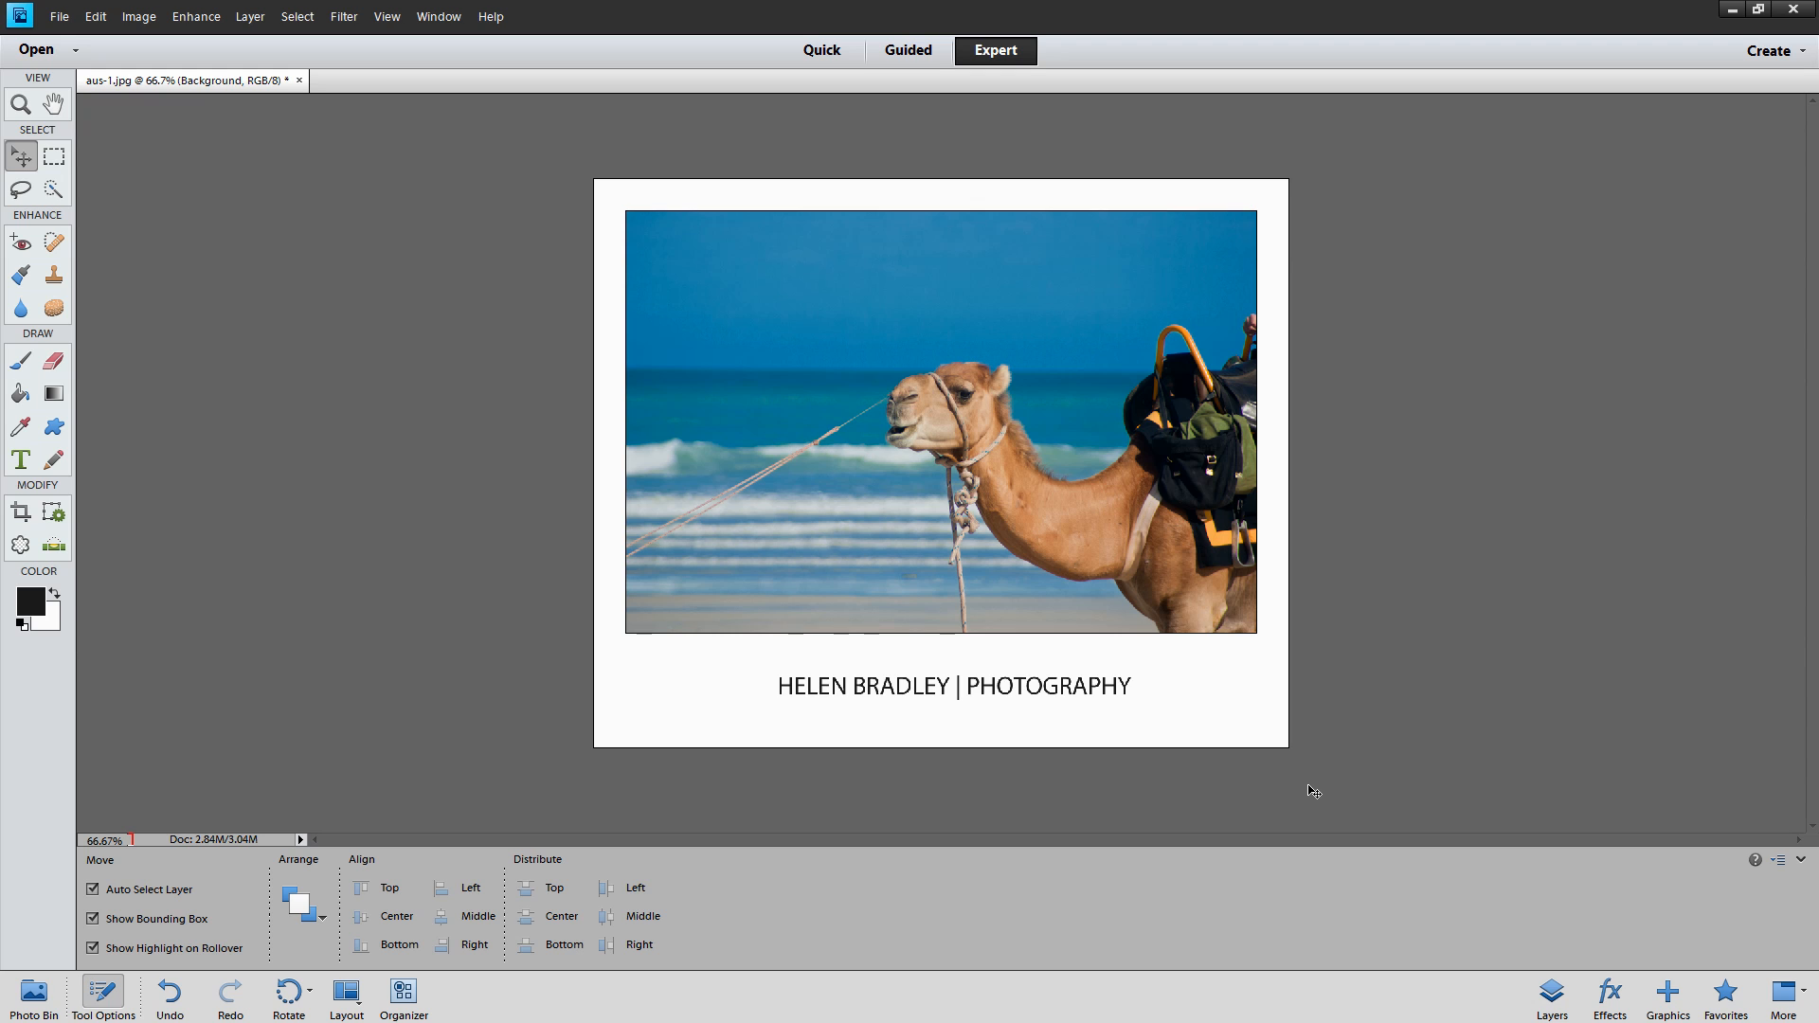